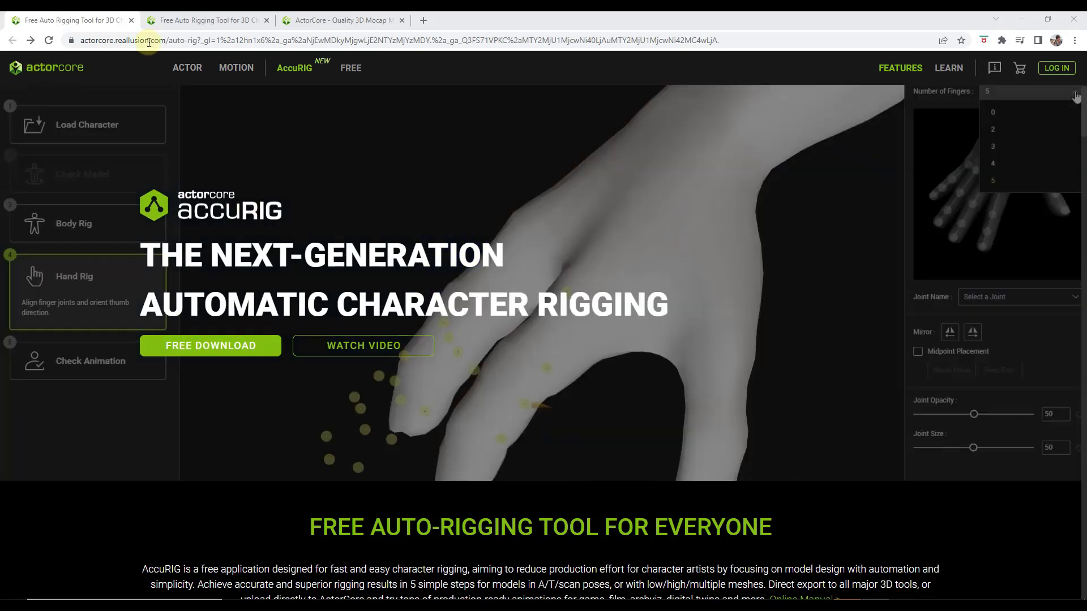
Browse the ArtStation Character basemesh listing offering the free male and female base meshes.
left_click(993, 146)
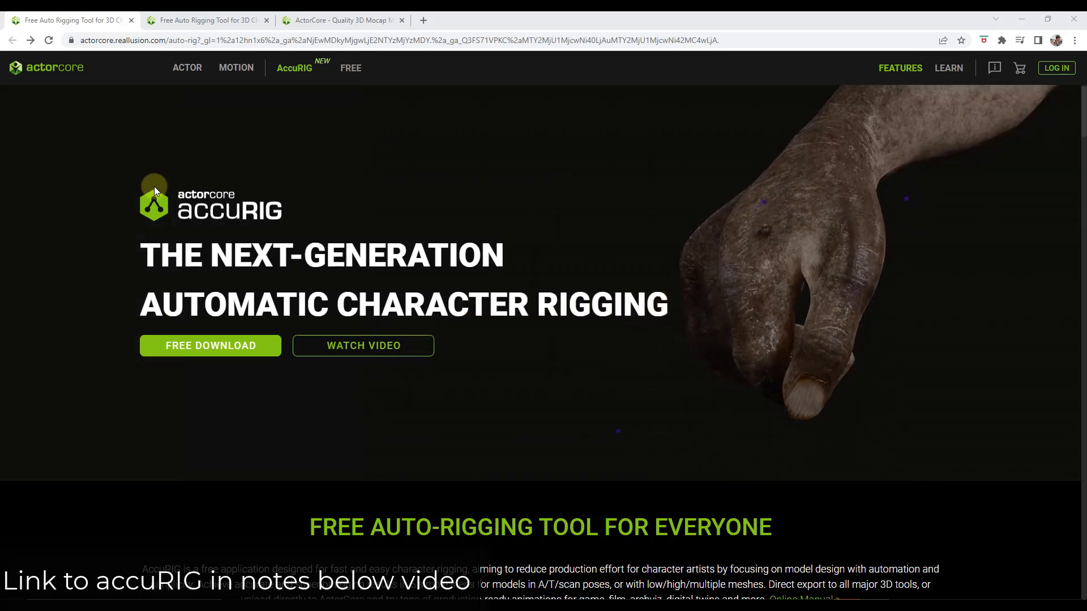
left_click(294, 68)
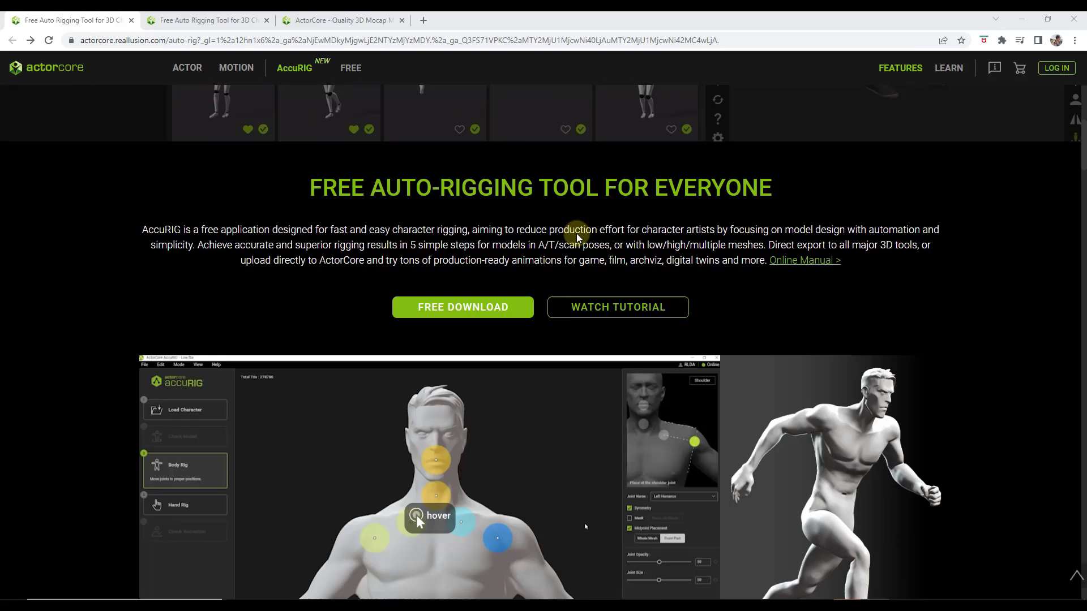
scroll("down", 3)
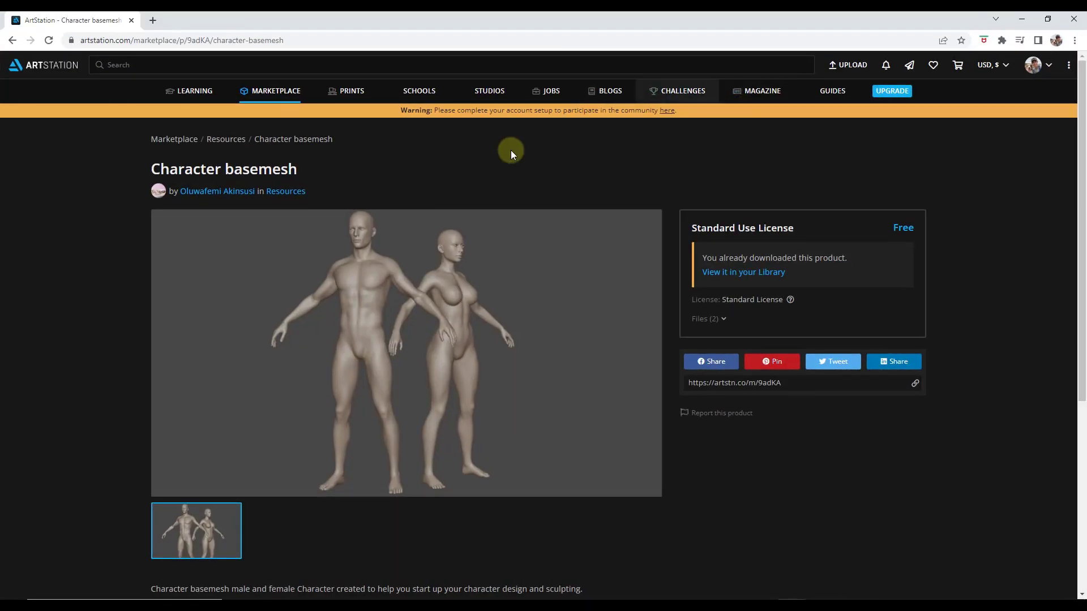
mouse_move(352, 290)
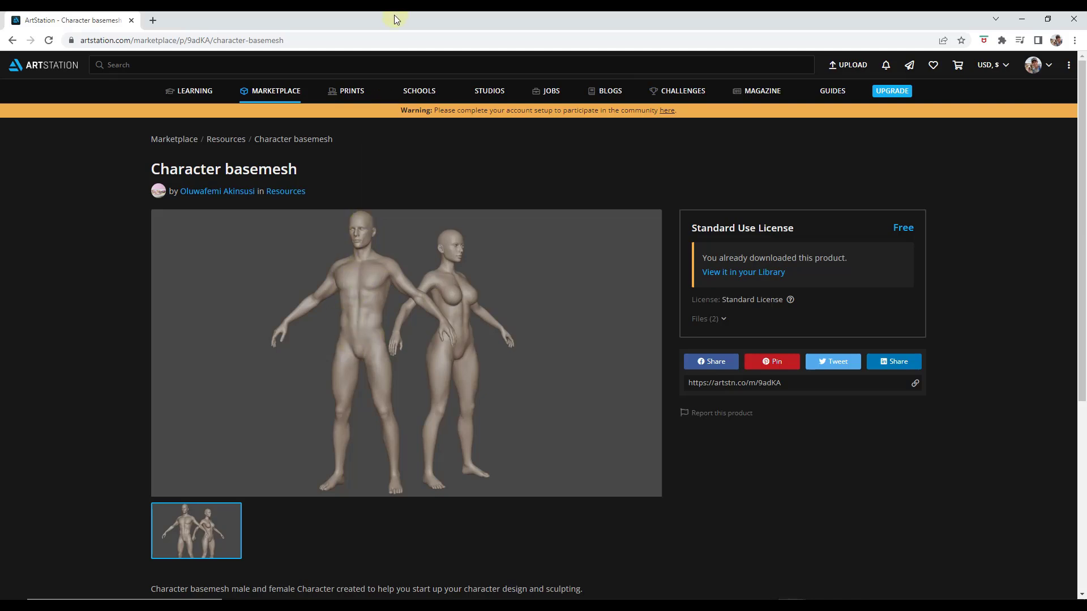
scroll("down", 3)
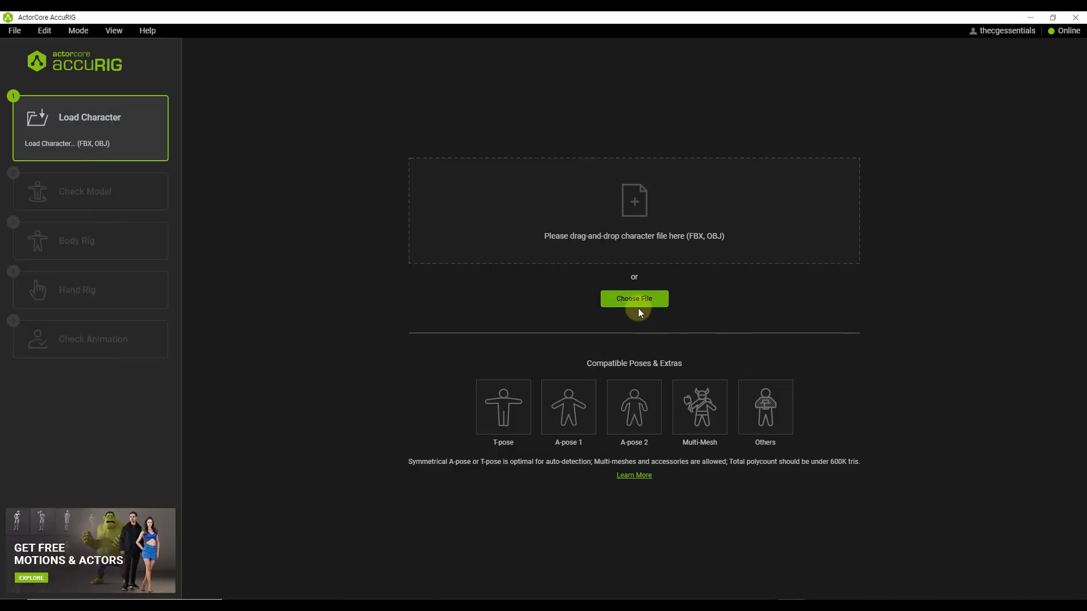
Load male.fbx and drag the centre line onto the middle of the hips.
left_click(633, 299)
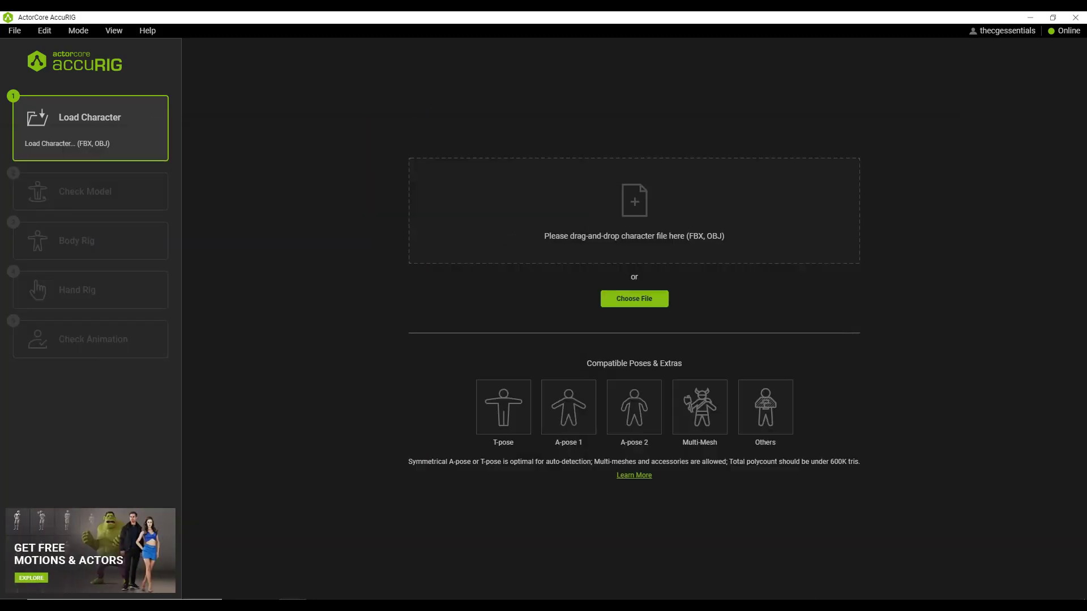
left_click(633, 299)
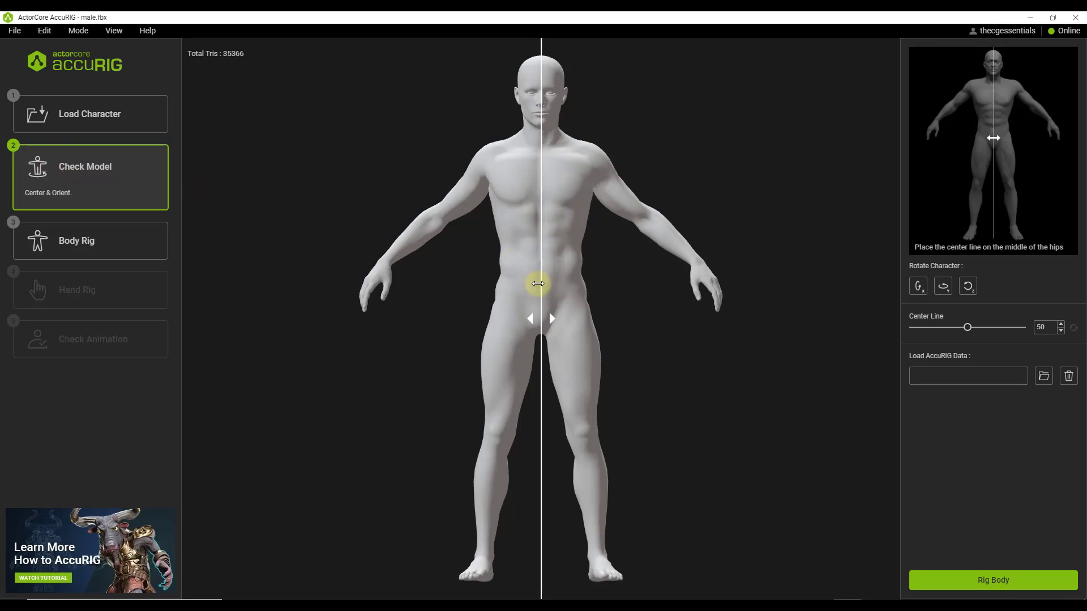
left_click_drag(537, 283, 541, 338)
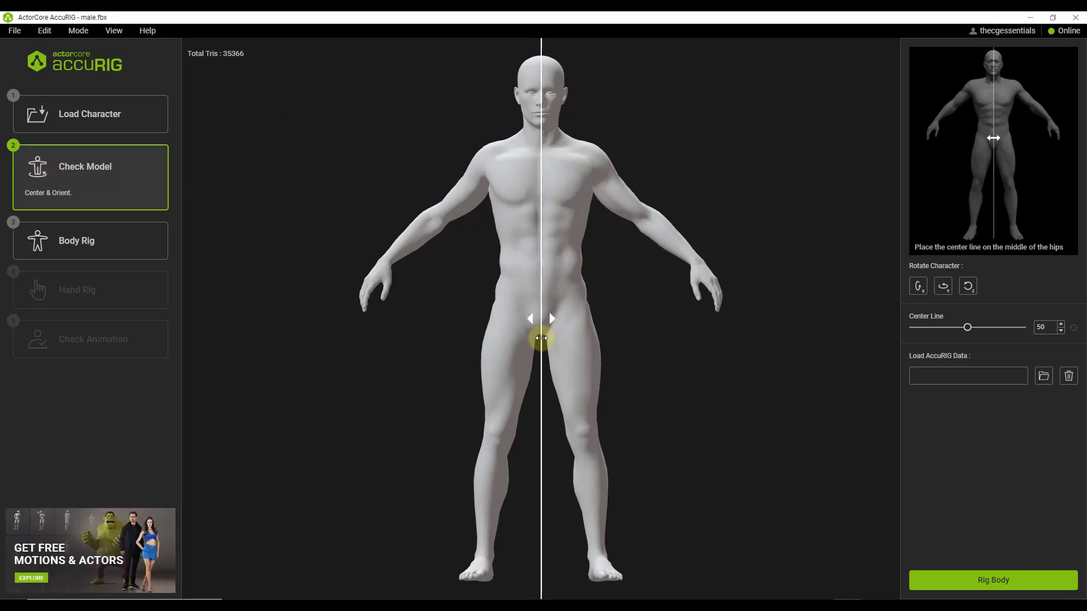
left_click_drag(542, 340, 540, 341)
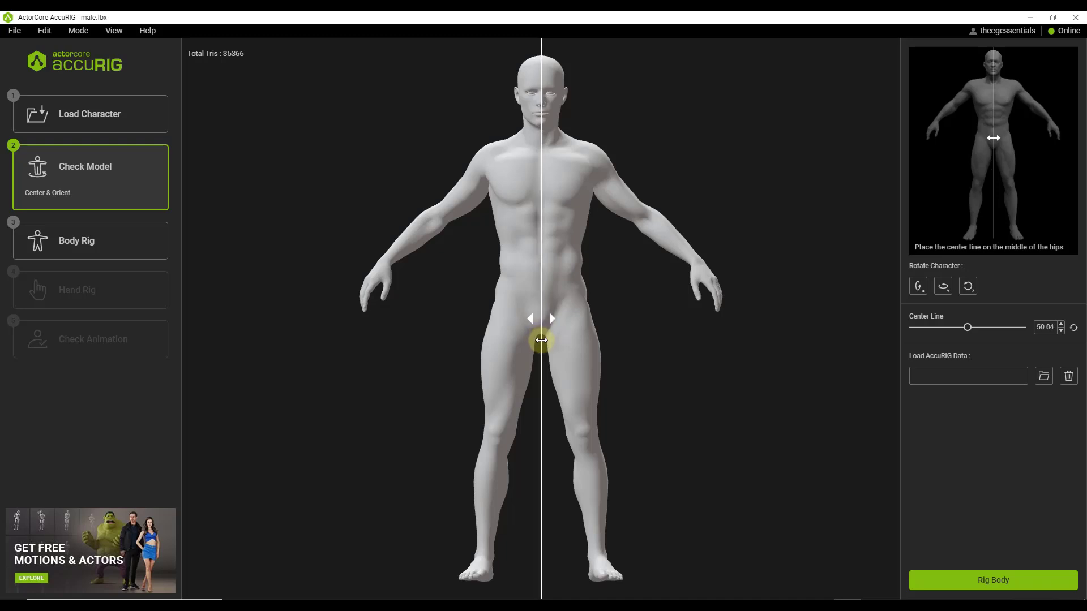
left_click_drag(541, 340, 682, 350)
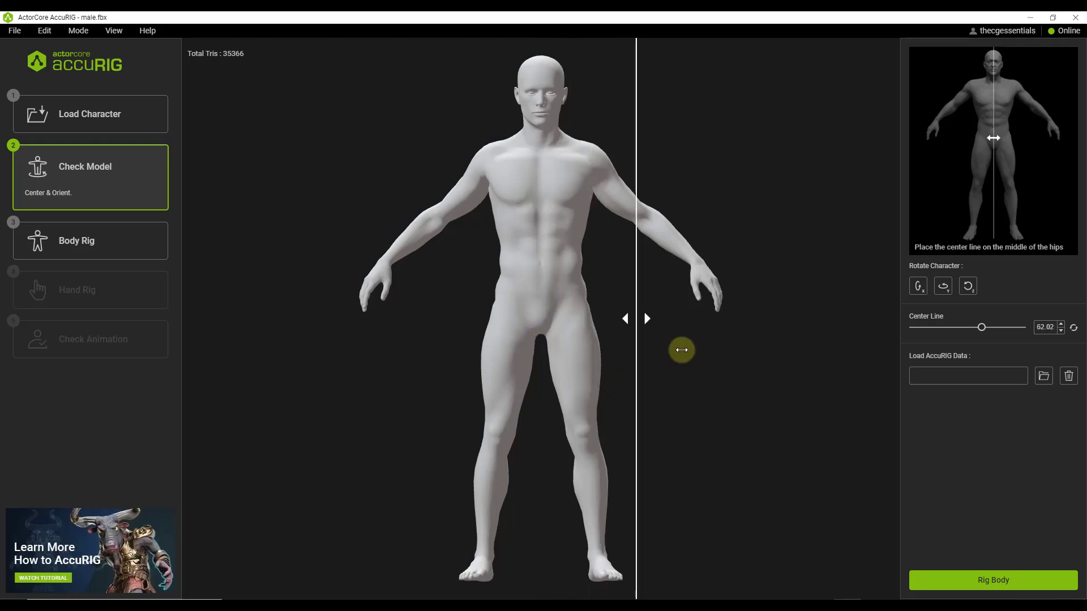
left_click_drag(682, 350, 539, 363)
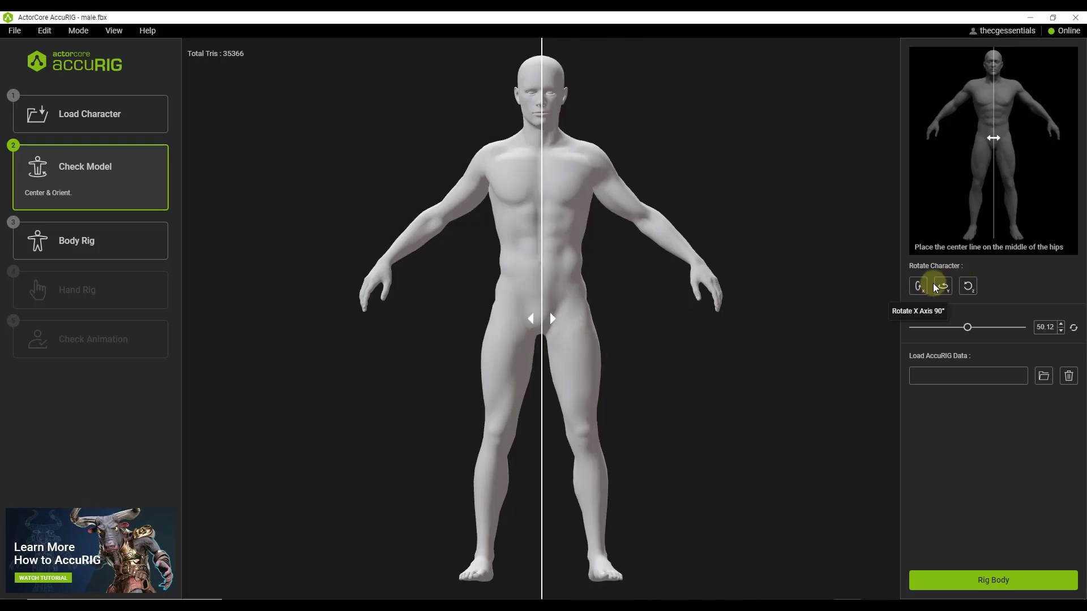
Test the Rotate Character views, return to front view and fine-tune the centre line.
left_click(919, 285)
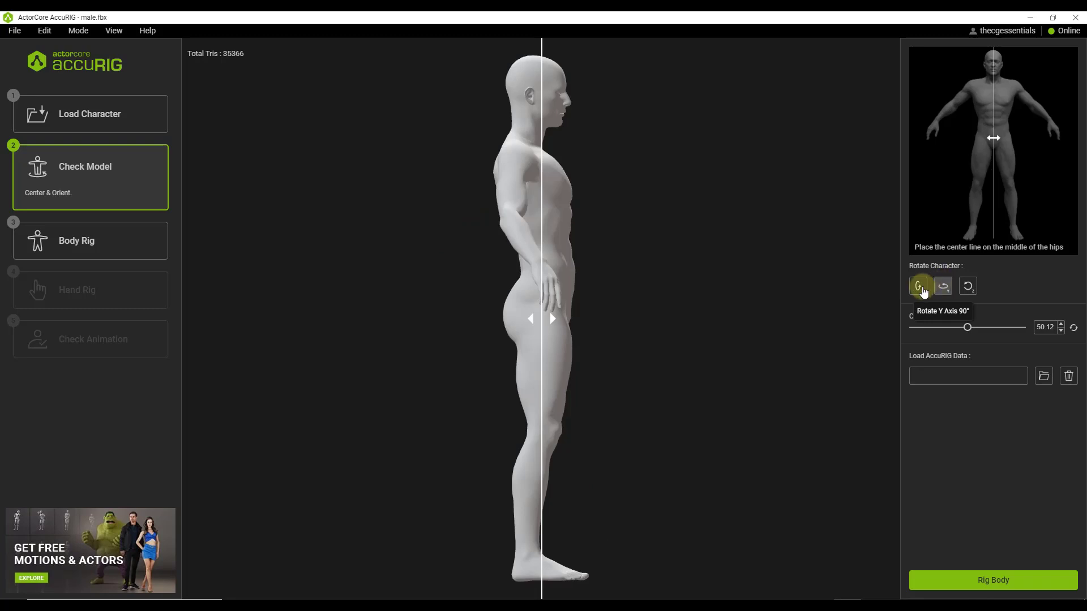
left_click(943, 285)
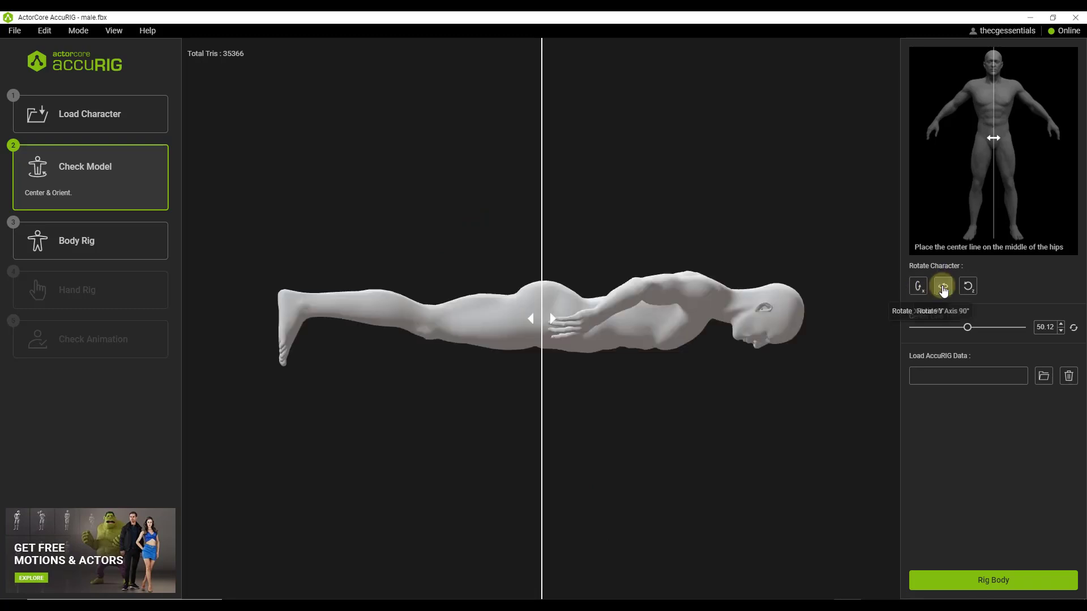
left_click(942, 285)
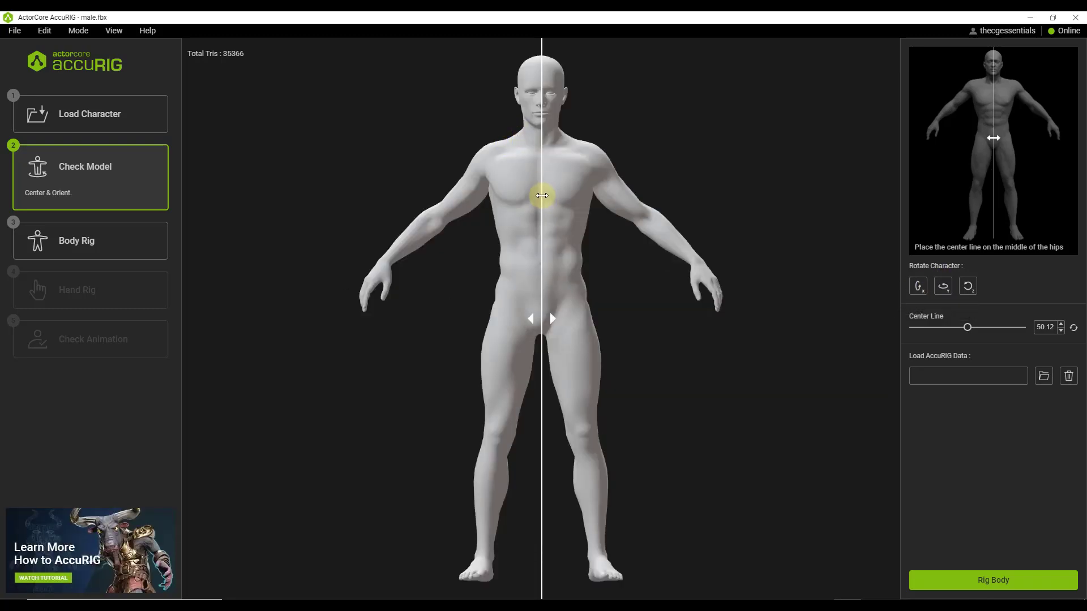
left_click_drag(541, 195, 543, 194)
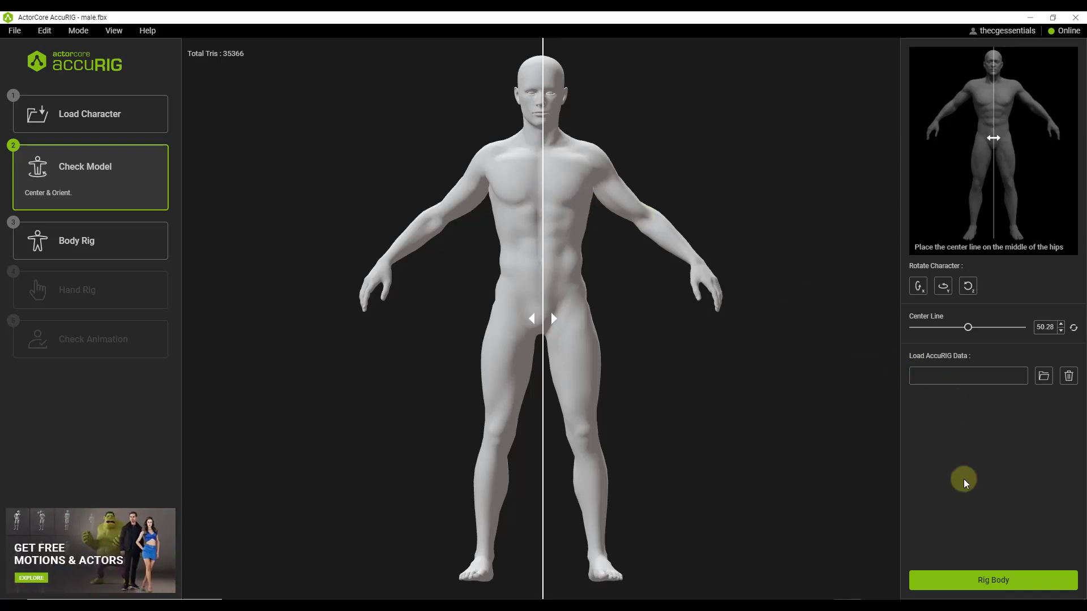
Start Rig Body to generate the automatic body joints.
left_click(993, 580)
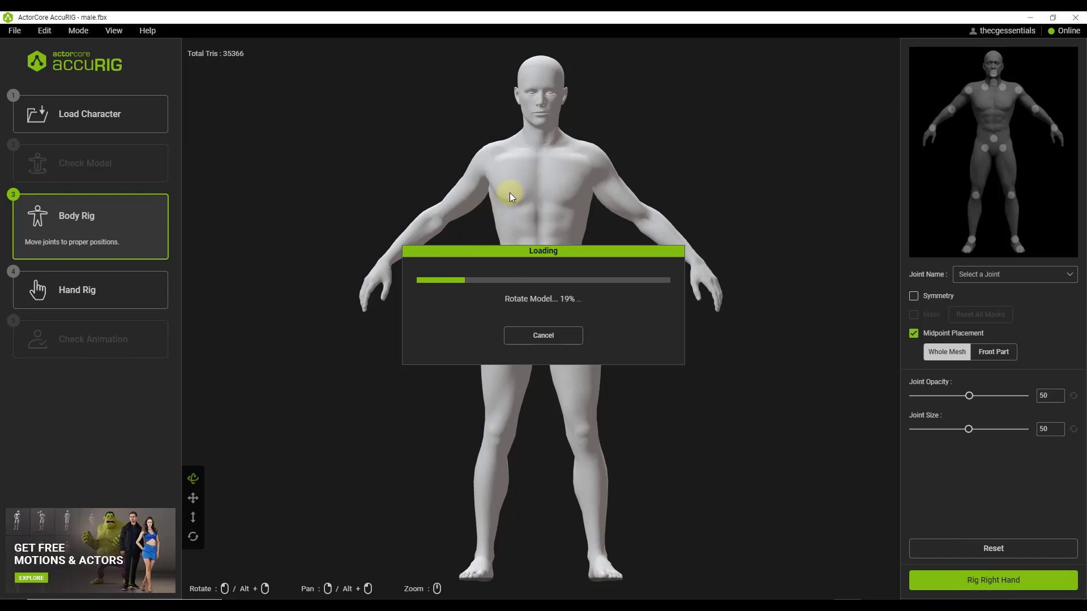
mouse_move(482, 242)
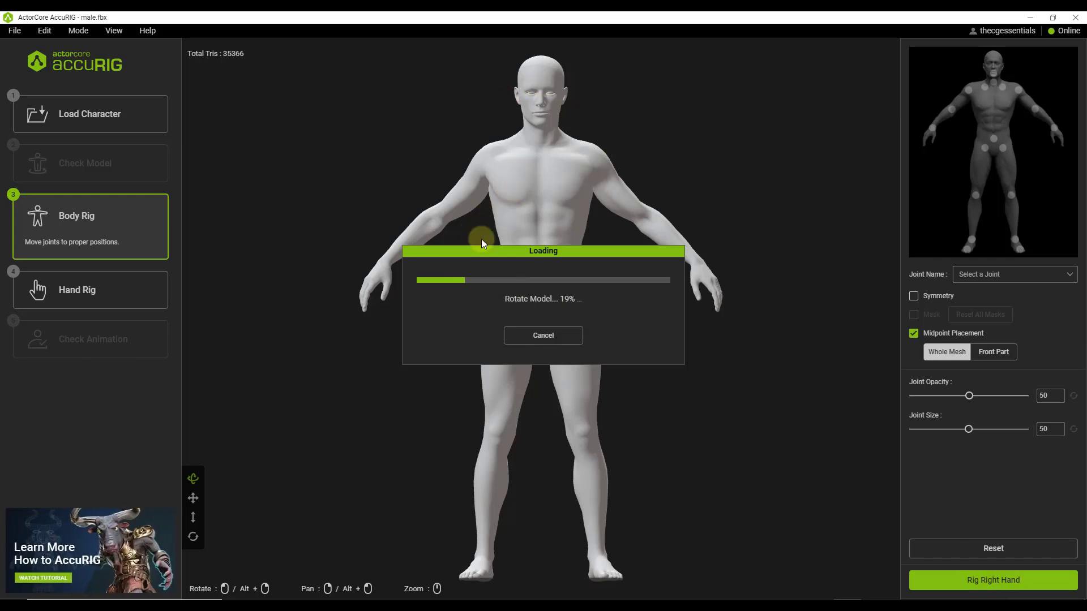
mouse_move(505, 207)
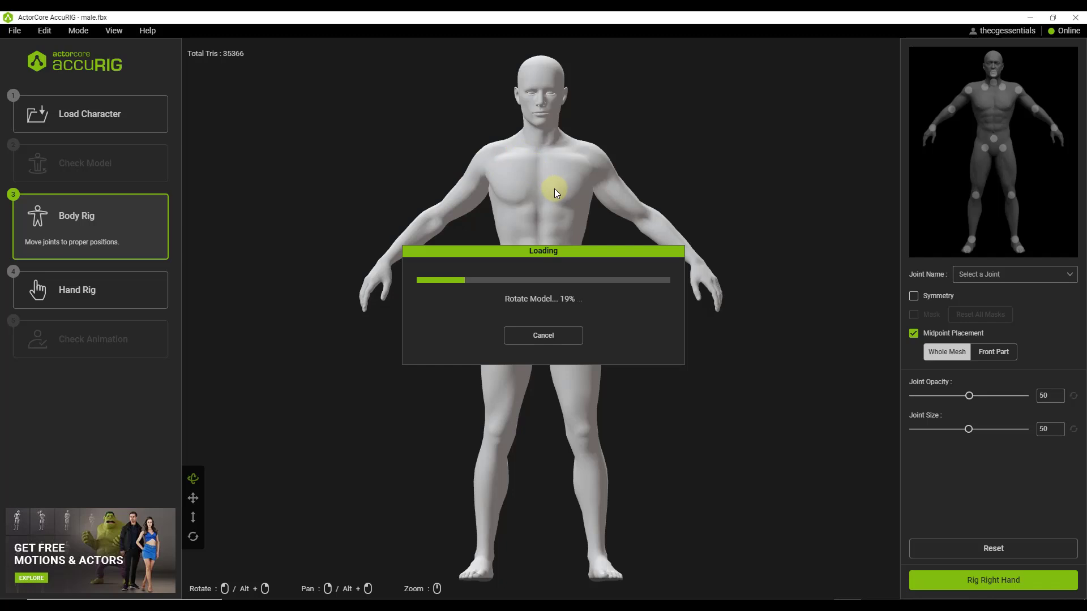
mouse_move(581, 195)
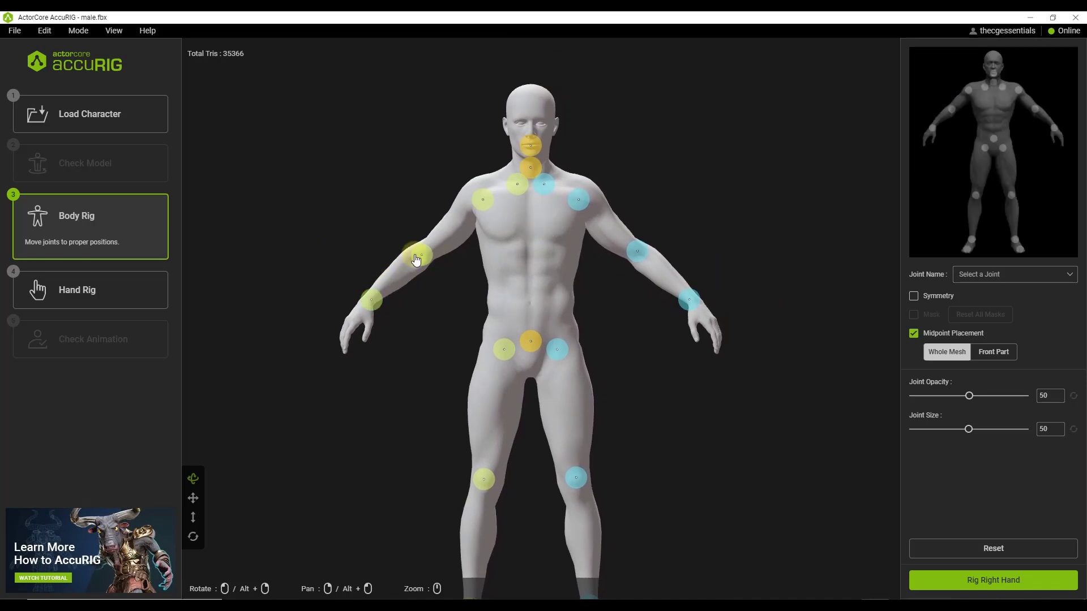
Adjust the right clavicle and shoulder joints on the male mesh.
left_click(482, 202)
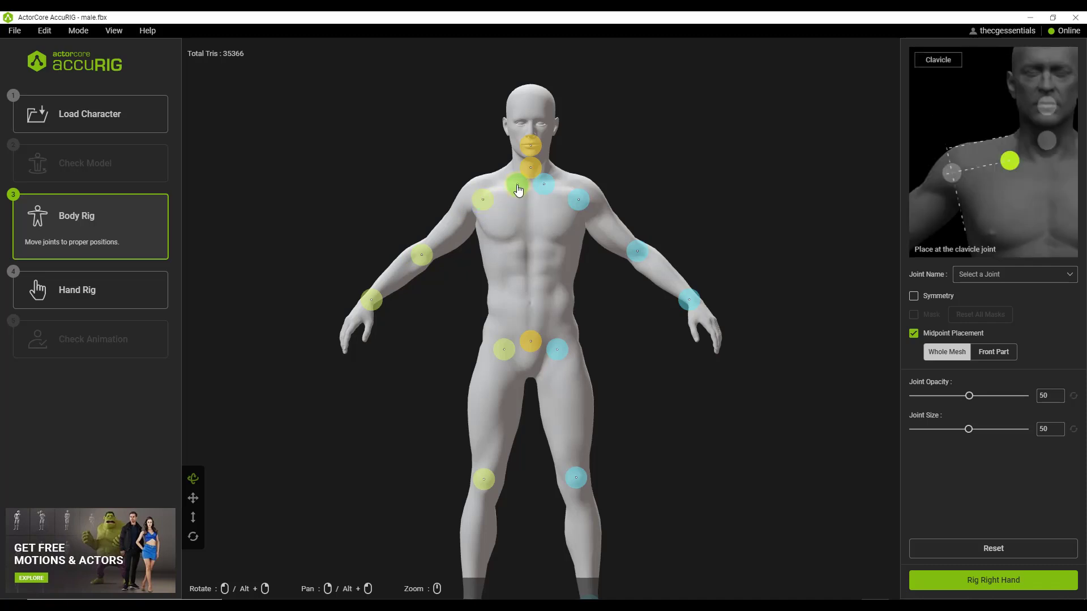
left_click(517, 187)
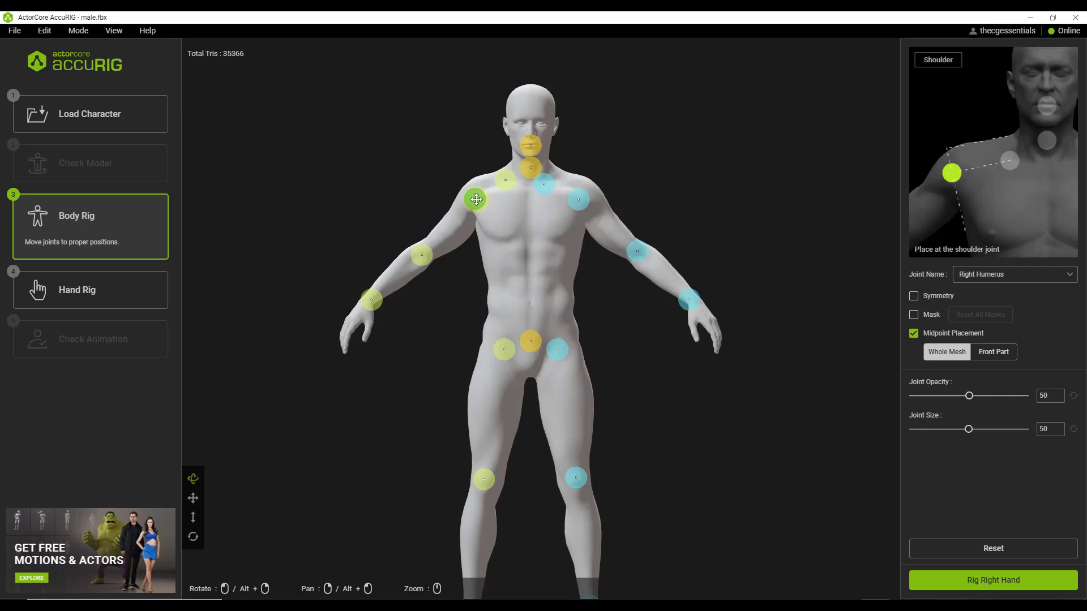
left_click(591, 196)
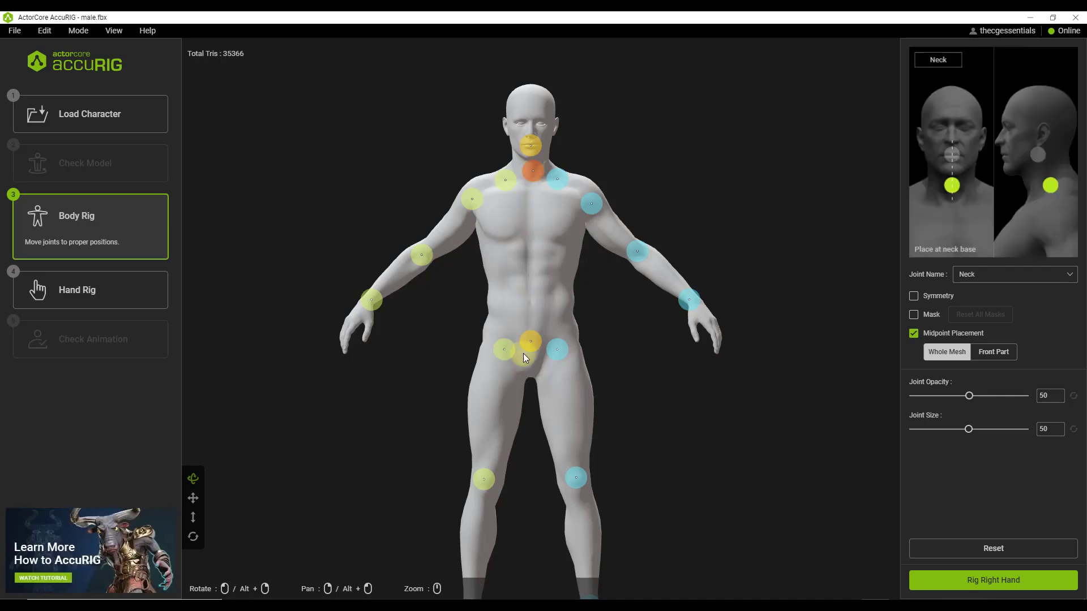
Check the pelvis and position the left and right hip joints.
left_click(530, 341)
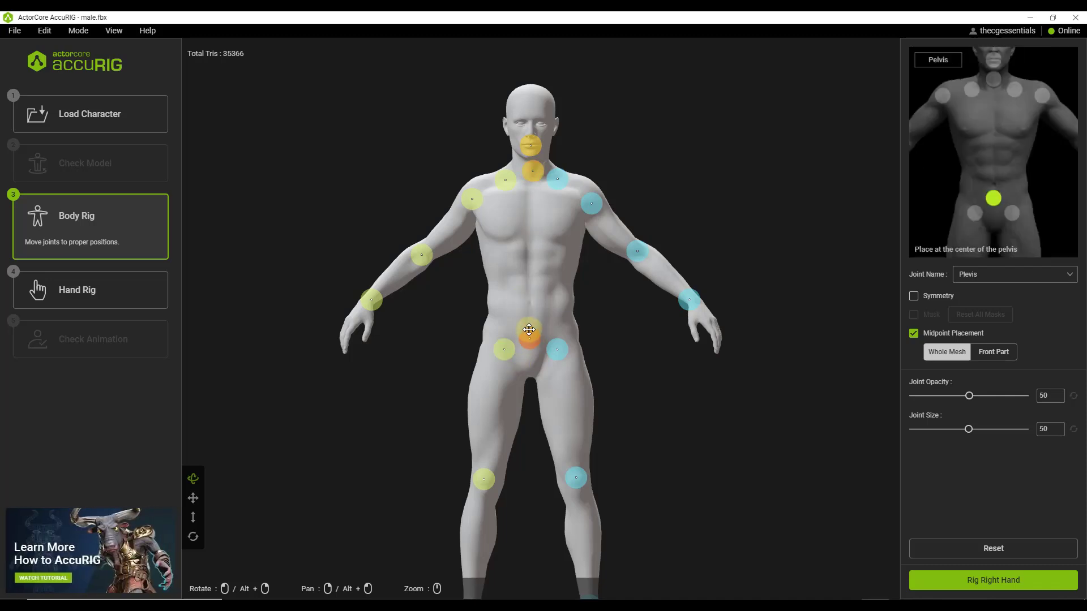
left_click(558, 350)
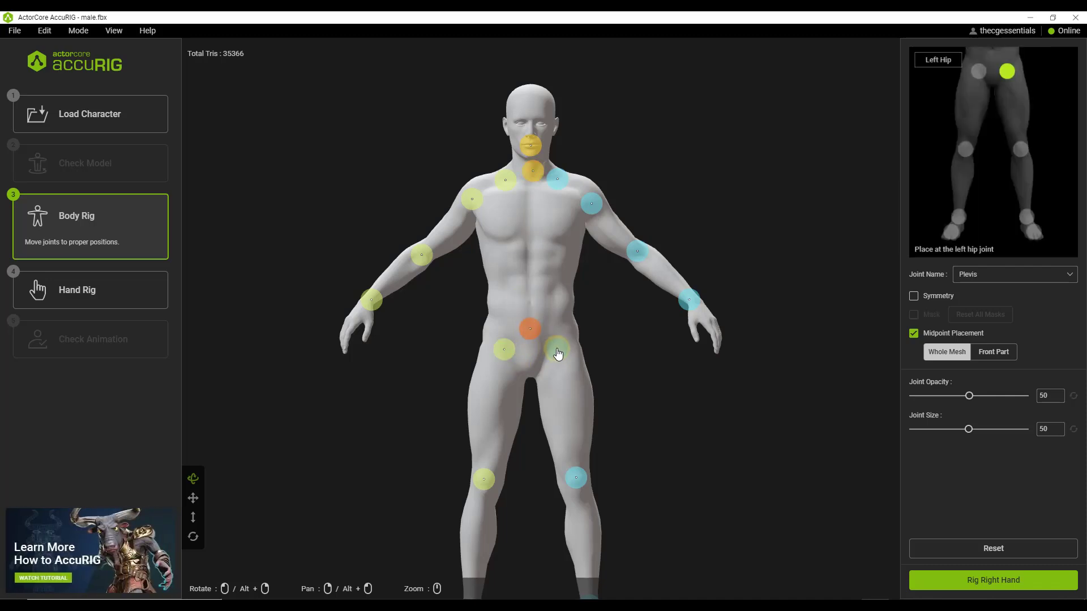
left_click(558, 354)
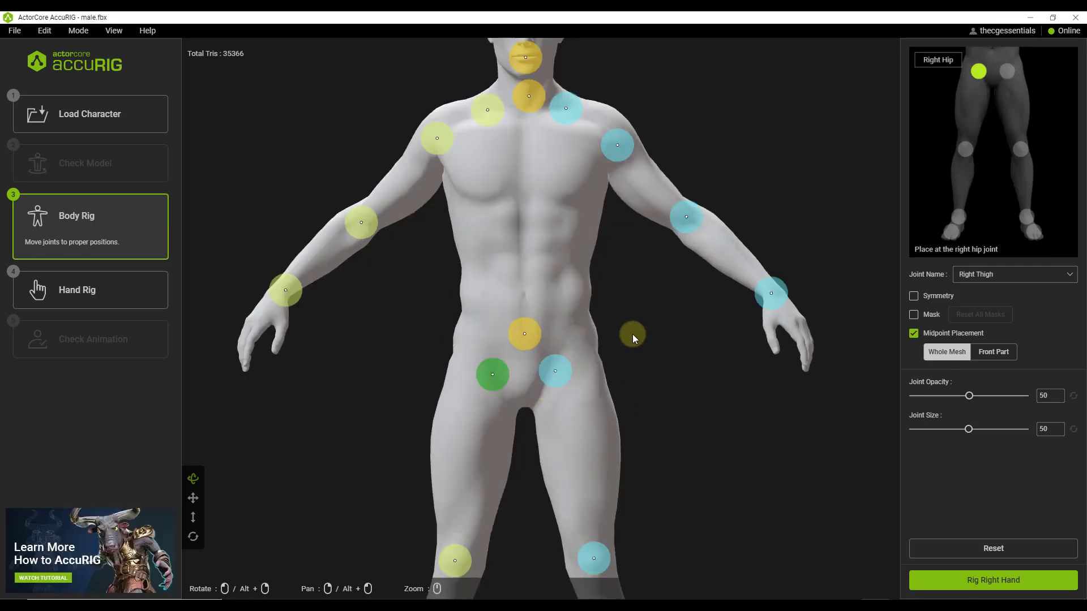
scroll("down", 3)
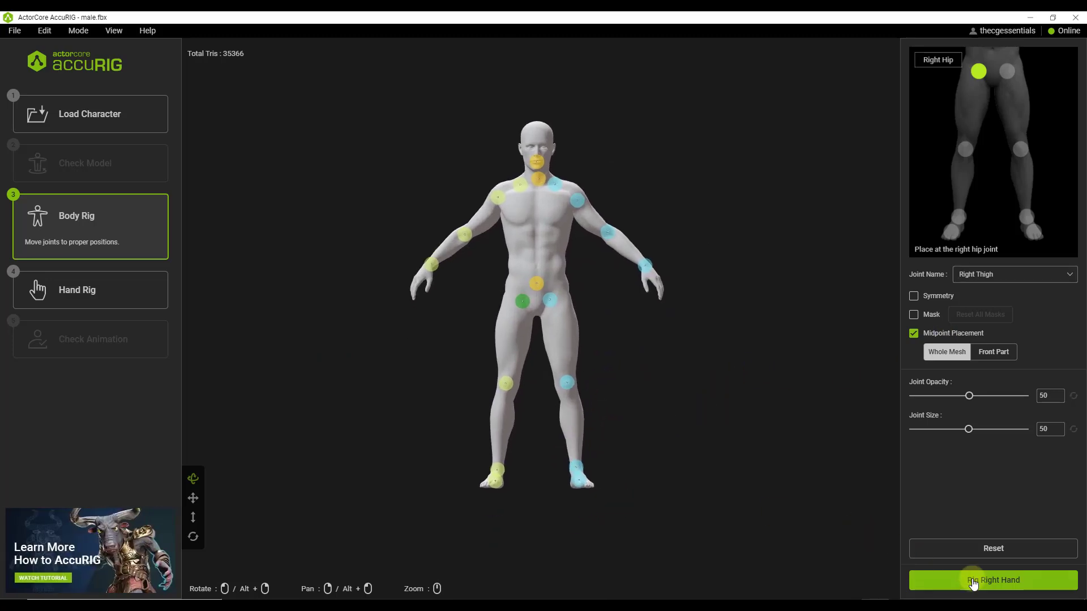
Apply the body rig, then place the pinky, middle and index finger joints on the right hand.
left_click(993, 579)
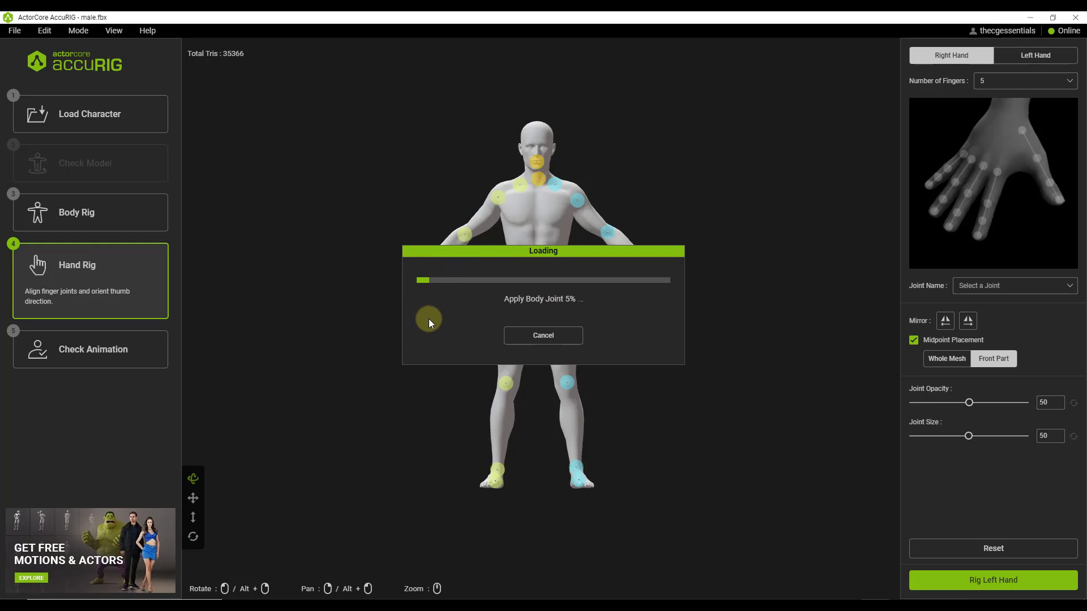
mouse_move(553, 326)
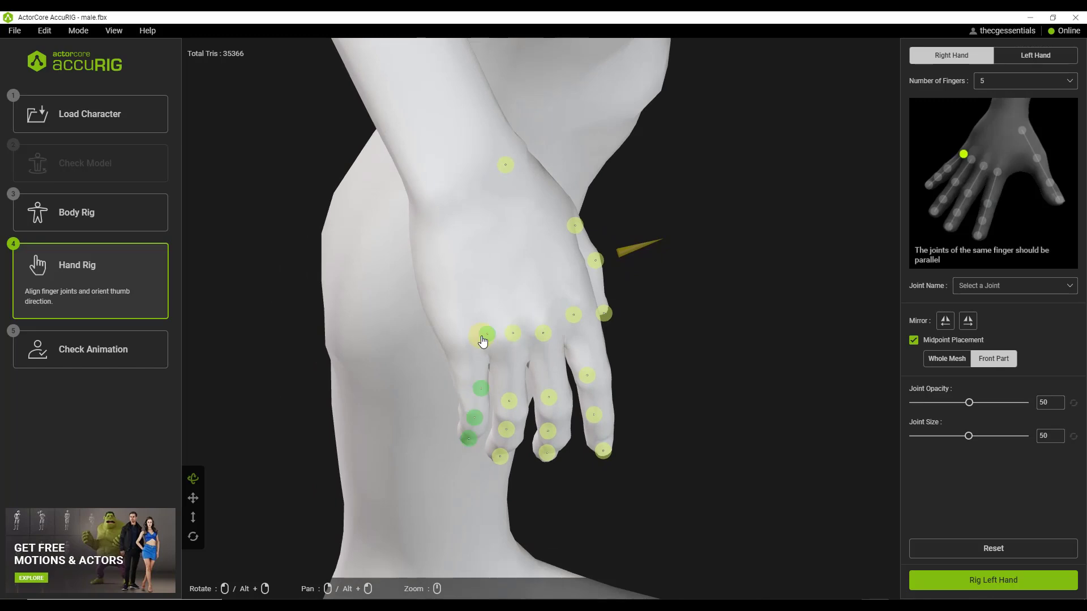
left_click(517, 333)
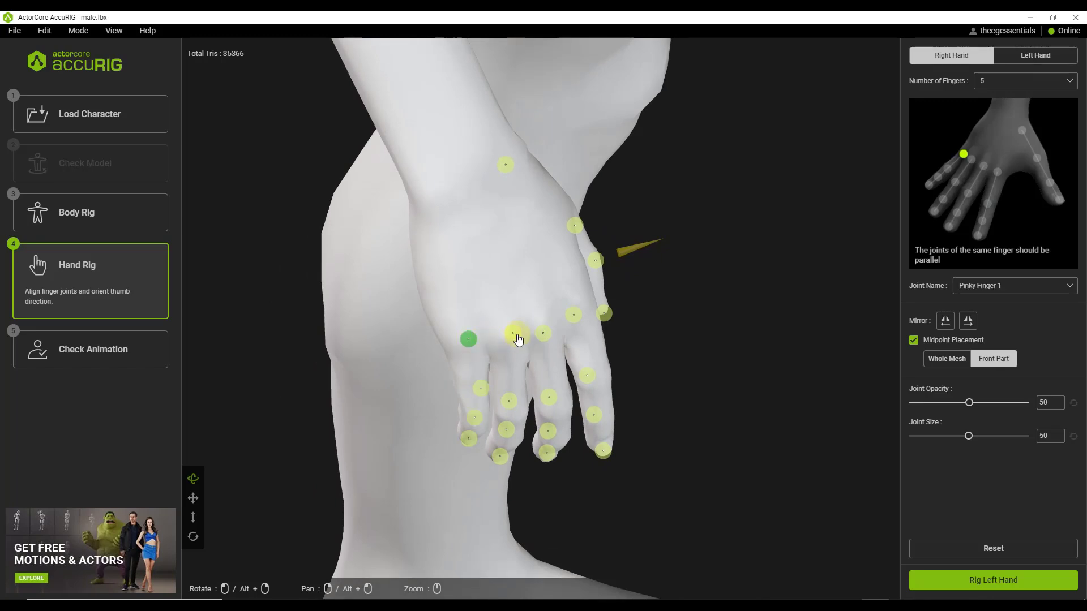
left_click(543, 333)
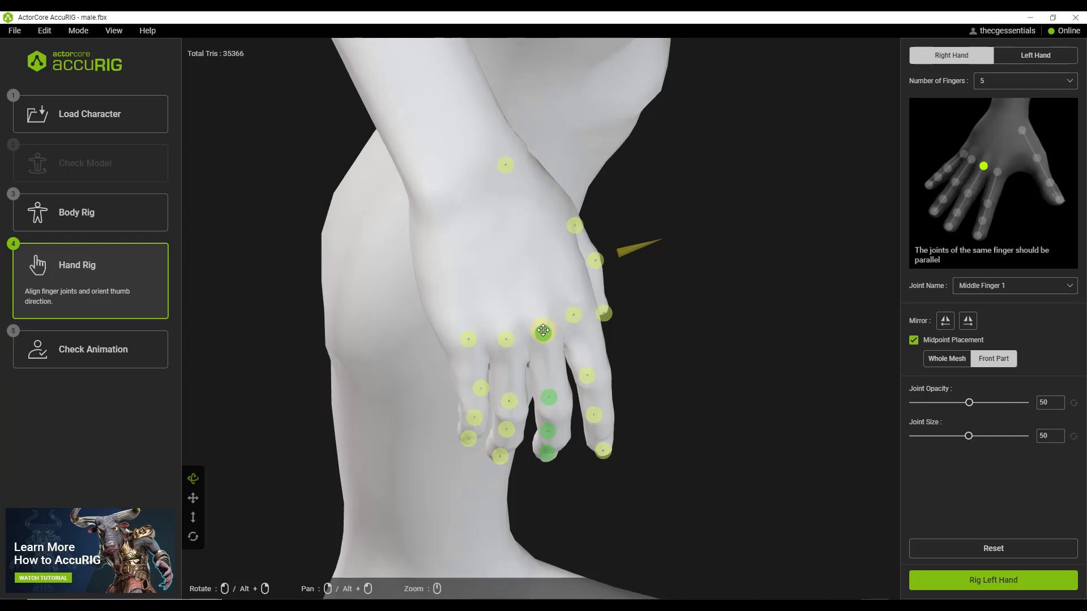
left_click(586, 381)
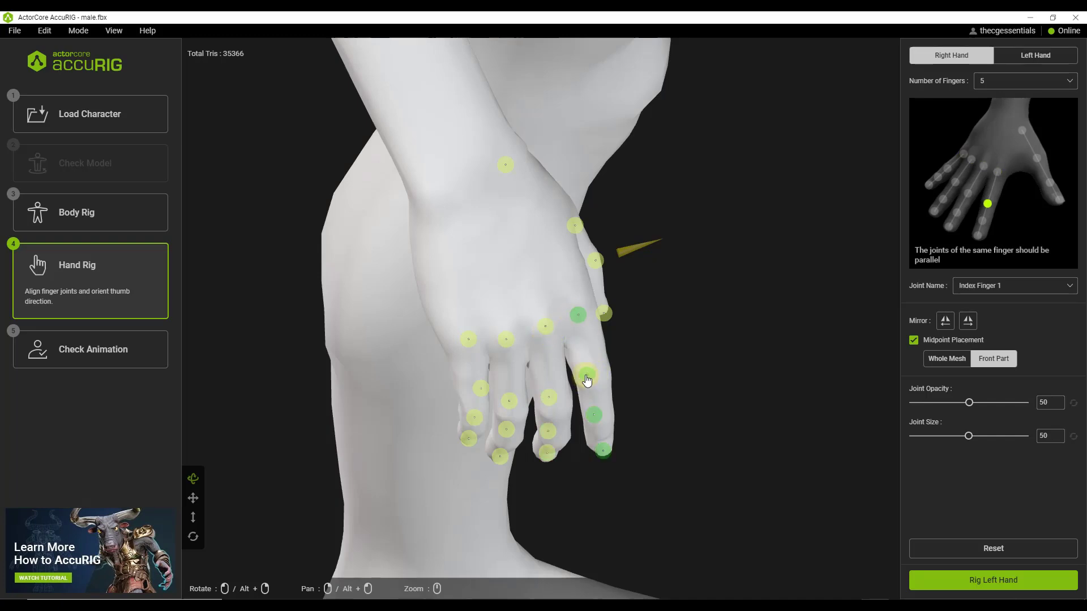
left_click(591, 375)
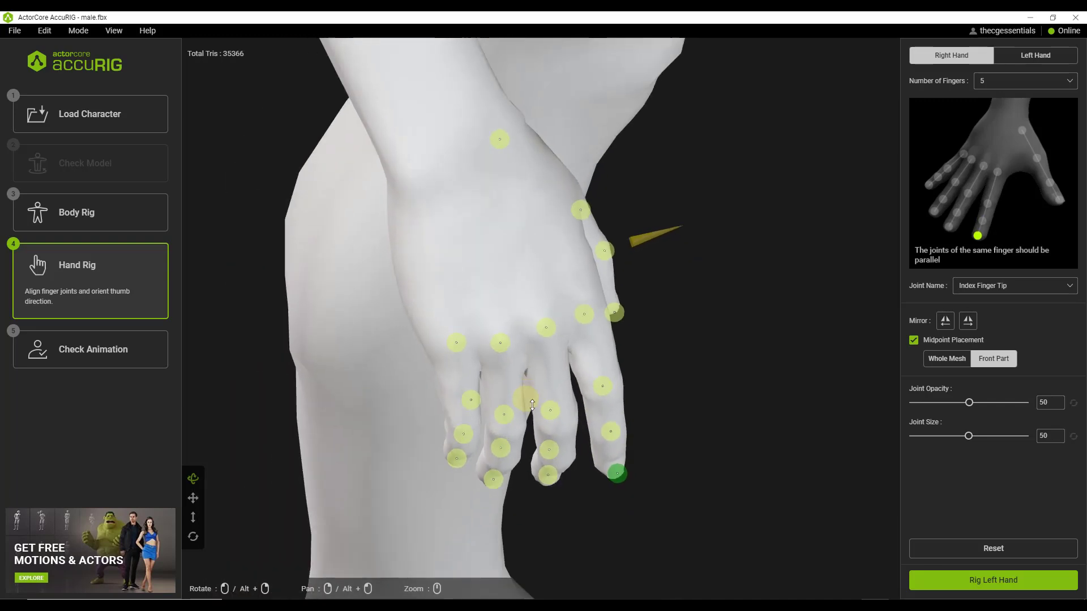
Refine the middle and pinky finger joints and orient the thumb perpendicular to its nail.
left_click(546, 451)
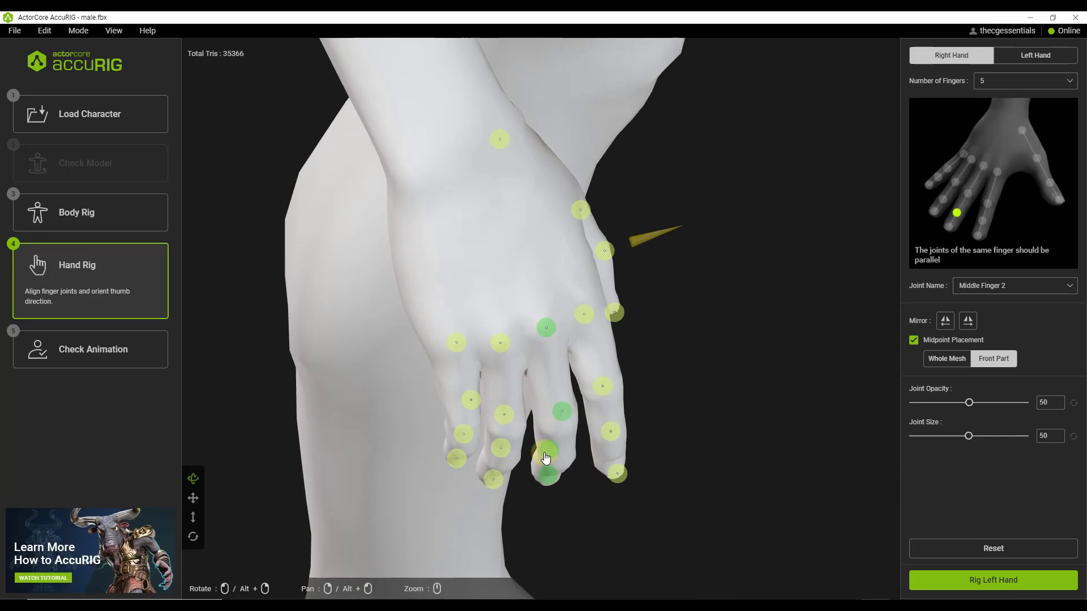
left_click(548, 478)
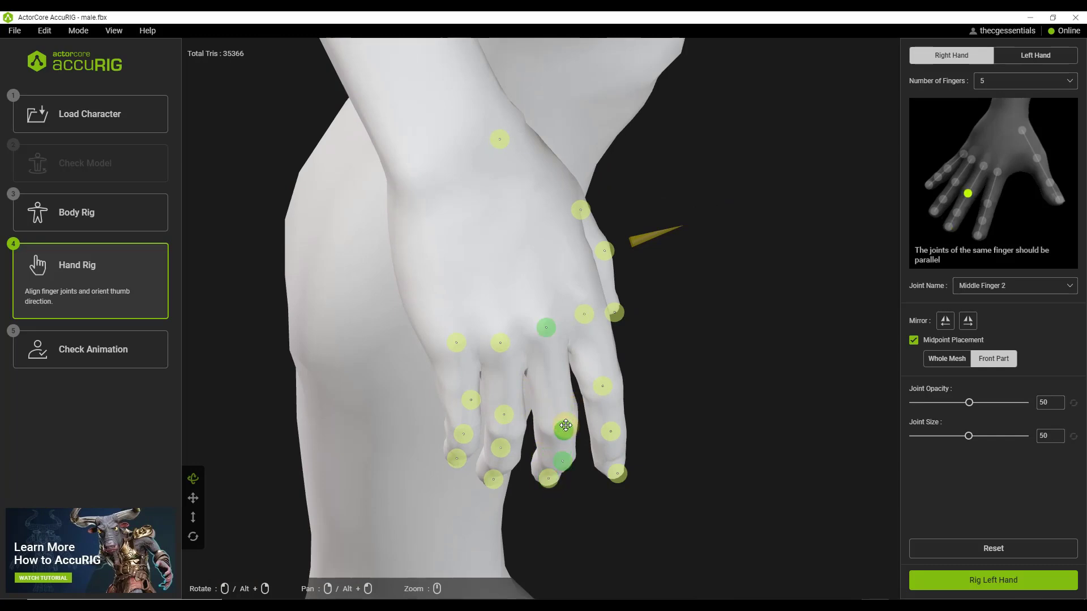
left_click(465, 440)
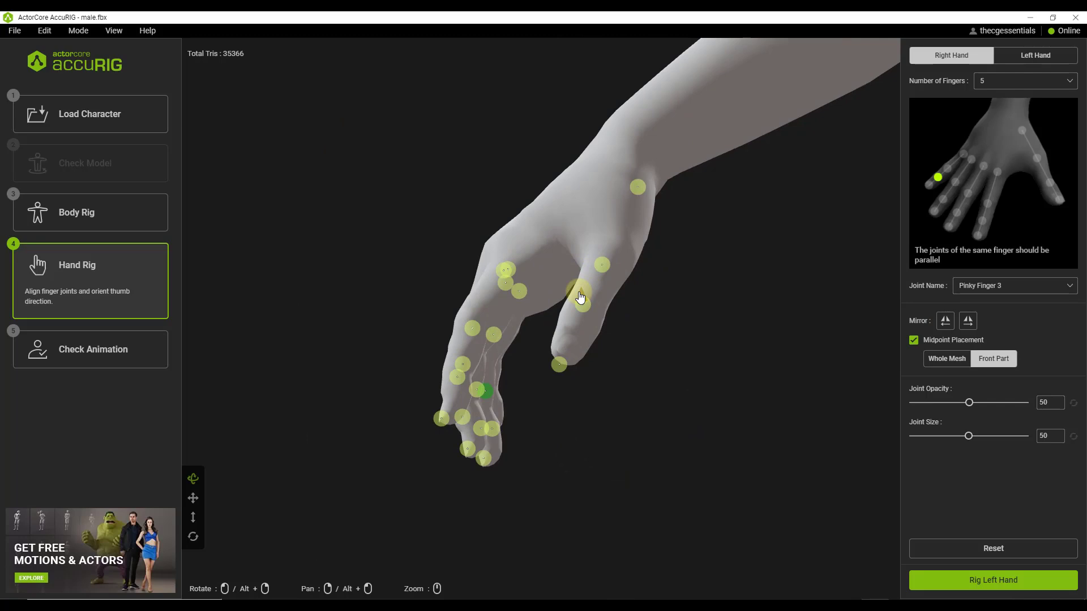
left_click(581, 299)
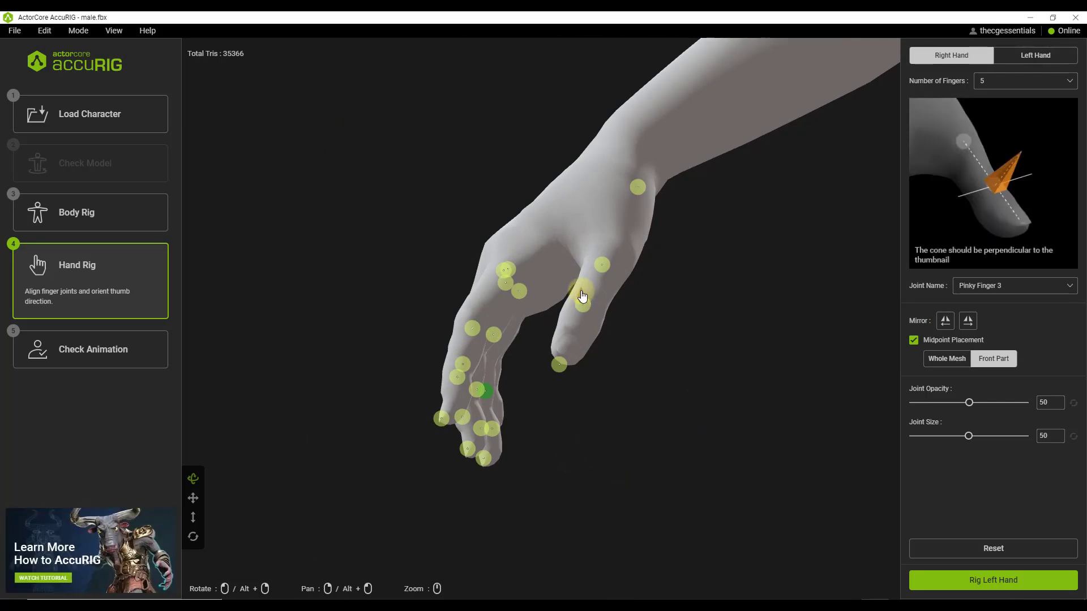
left_click(583, 299)
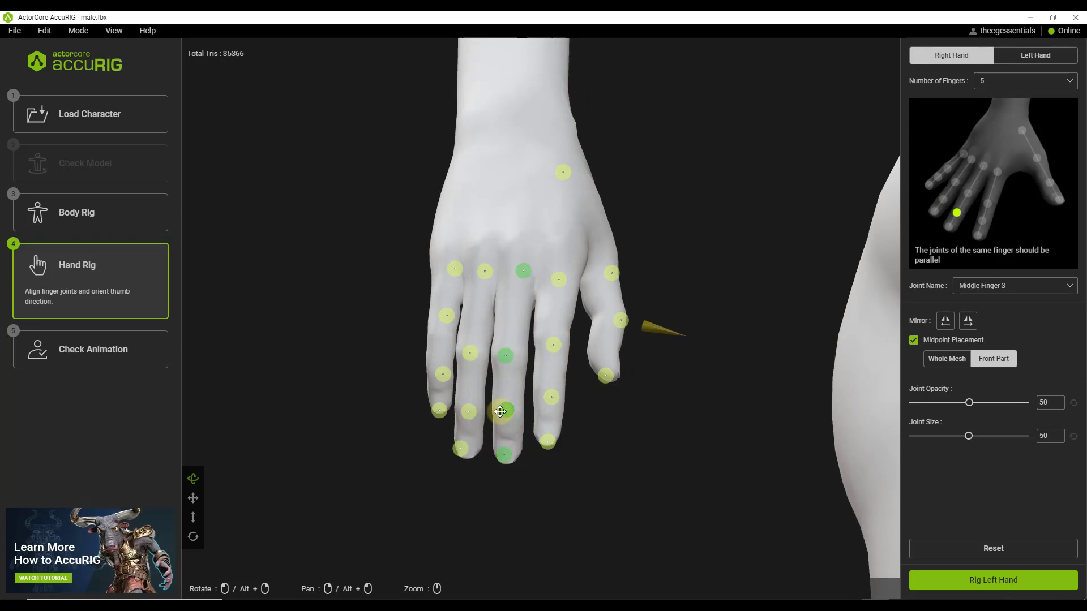
left_click(552, 413)
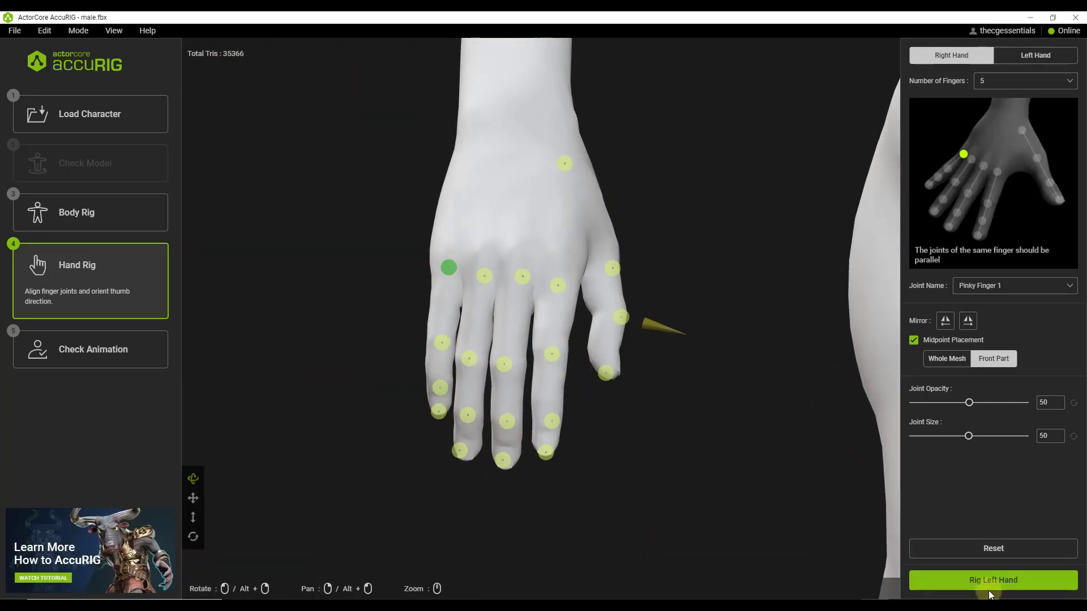
Rig the left hand and finalize the character.
left_click(992, 580)
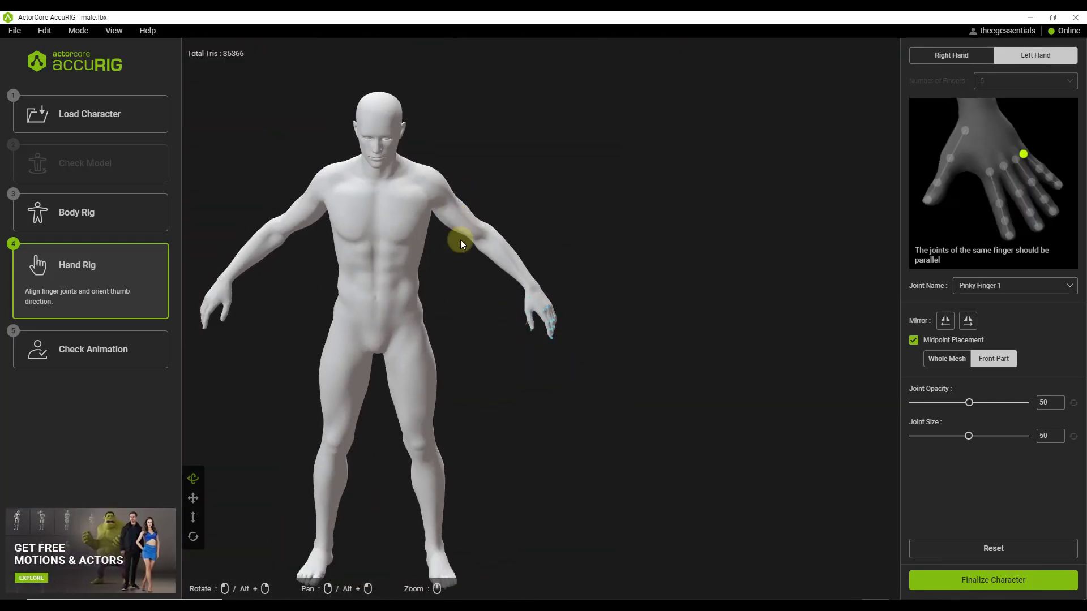
left_click(992, 579)
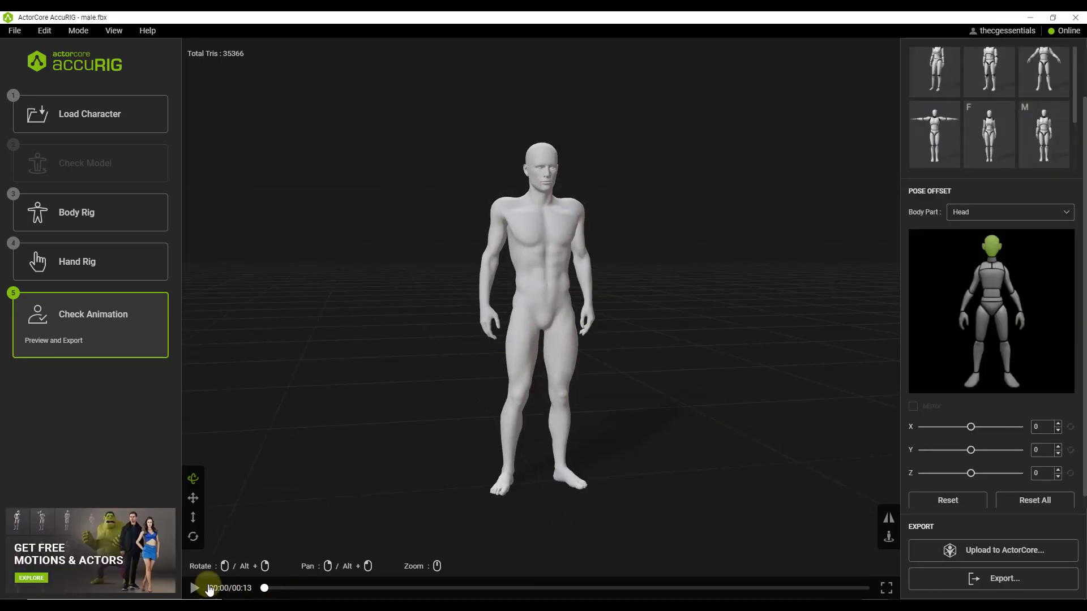
Play pose and body motion previews on the rigged character, then upload it to ActorCore.
left_click(194, 588)
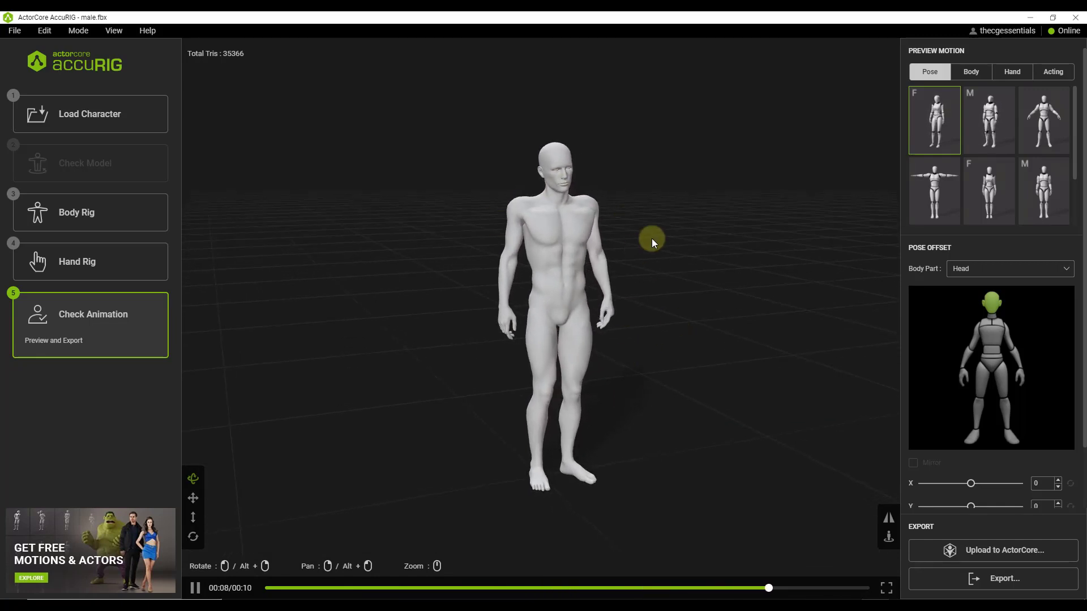
left_click(987, 119)
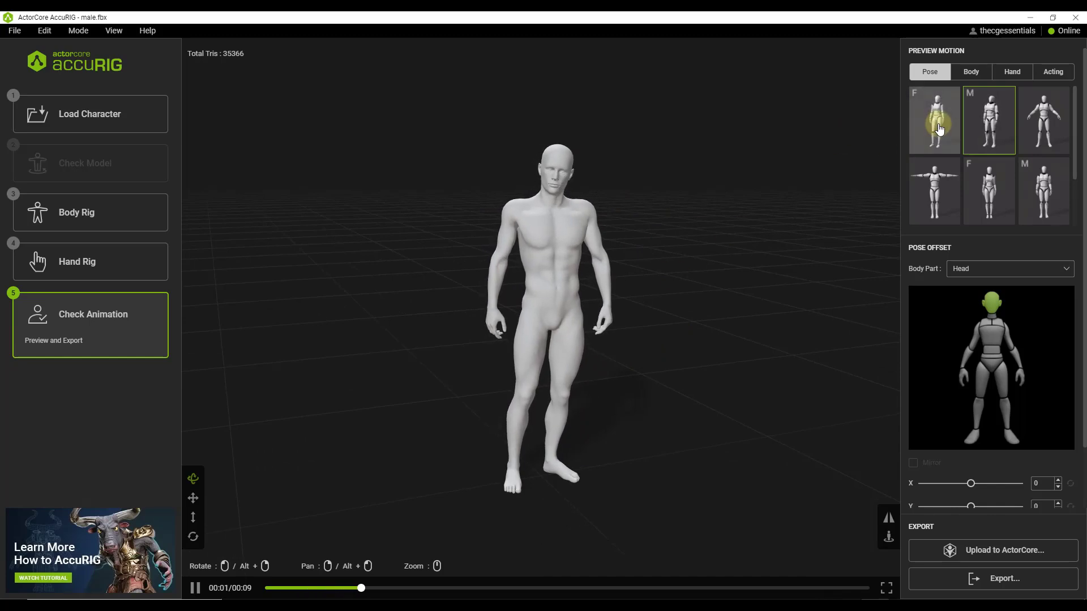
left_click(970, 71)
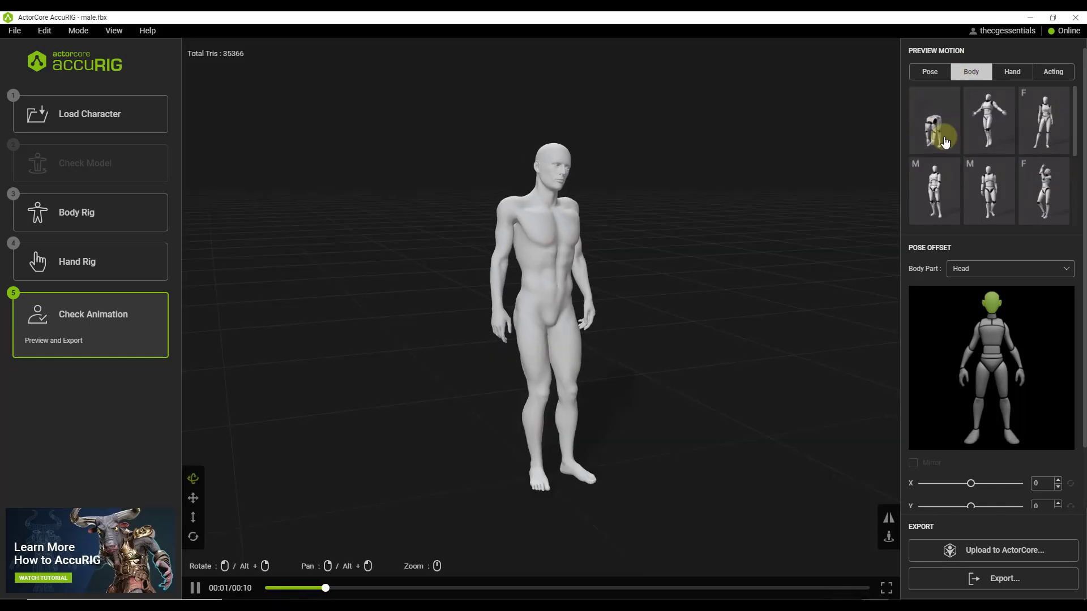
left_click(935, 120)
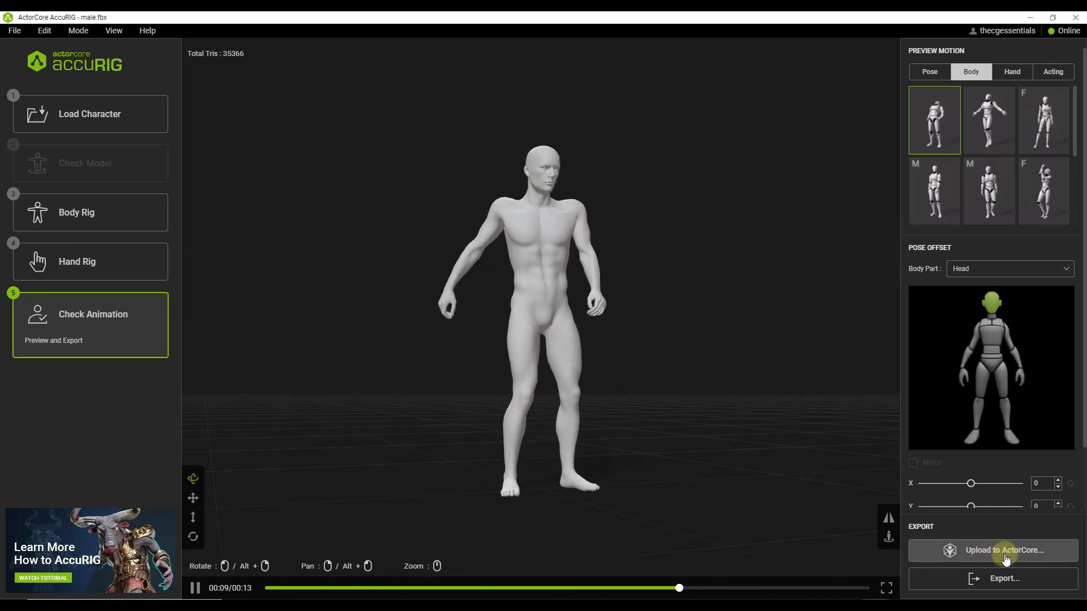
left_click(1000, 550)
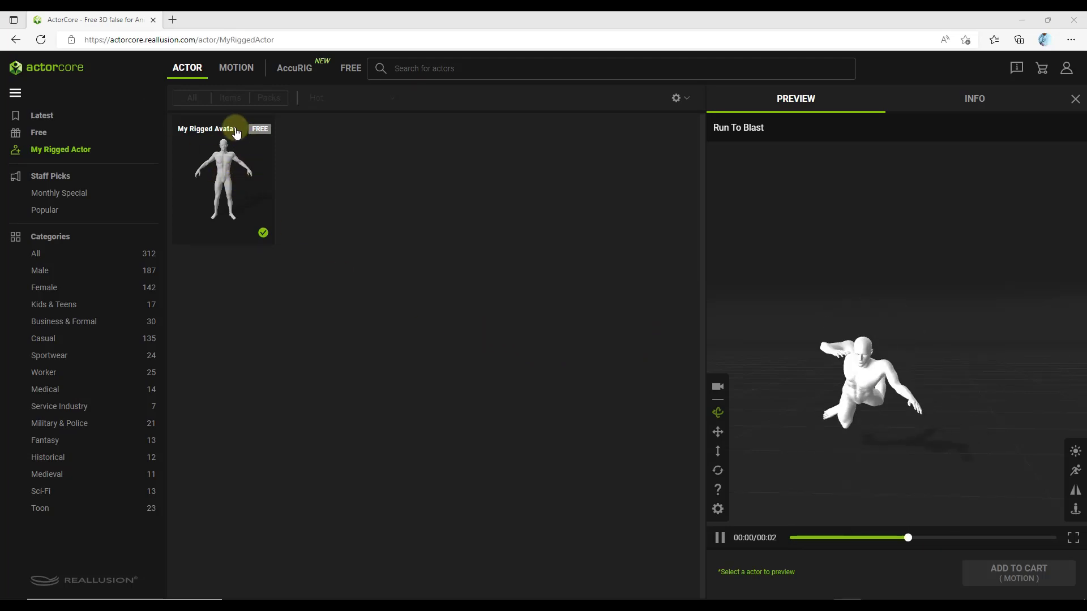
Preview My Rigged Avatar and browse the free actors and motions, trying an idle motion.
left_click(223, 173)
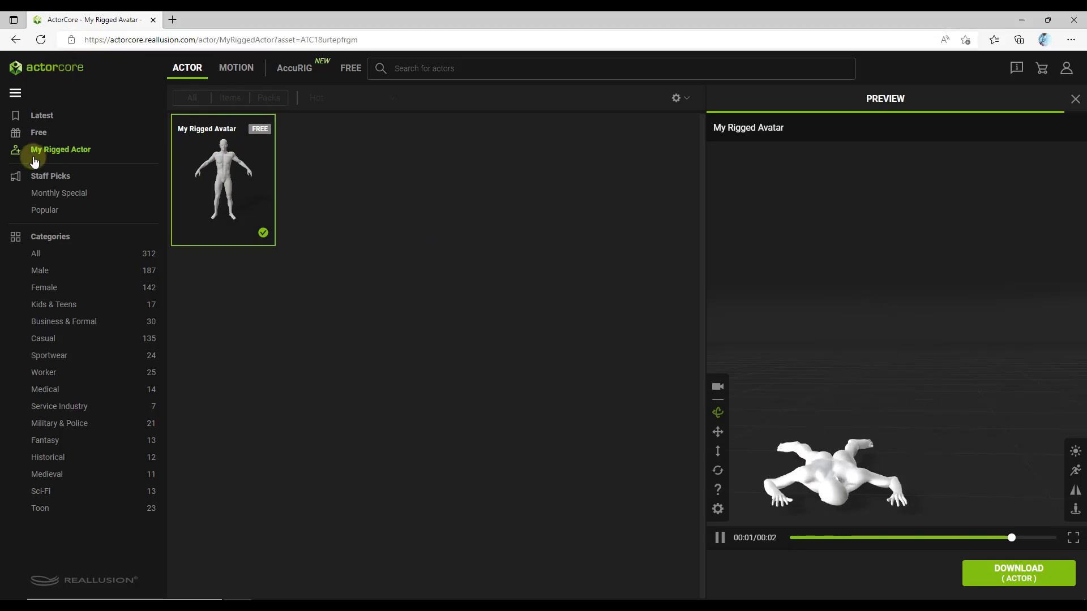
left_click(235, 68)
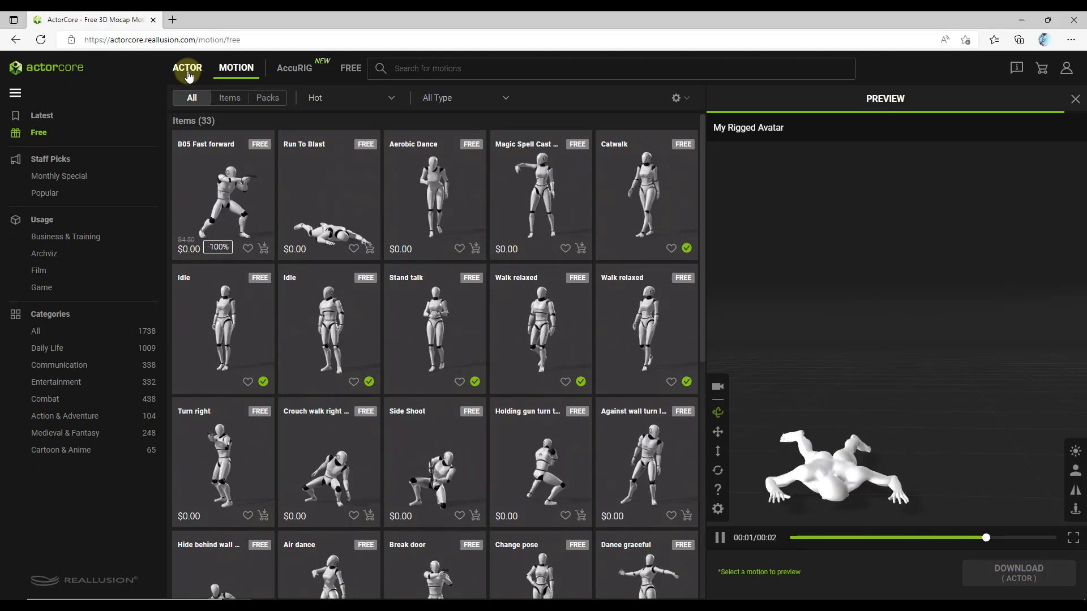
left_click(187, 68)
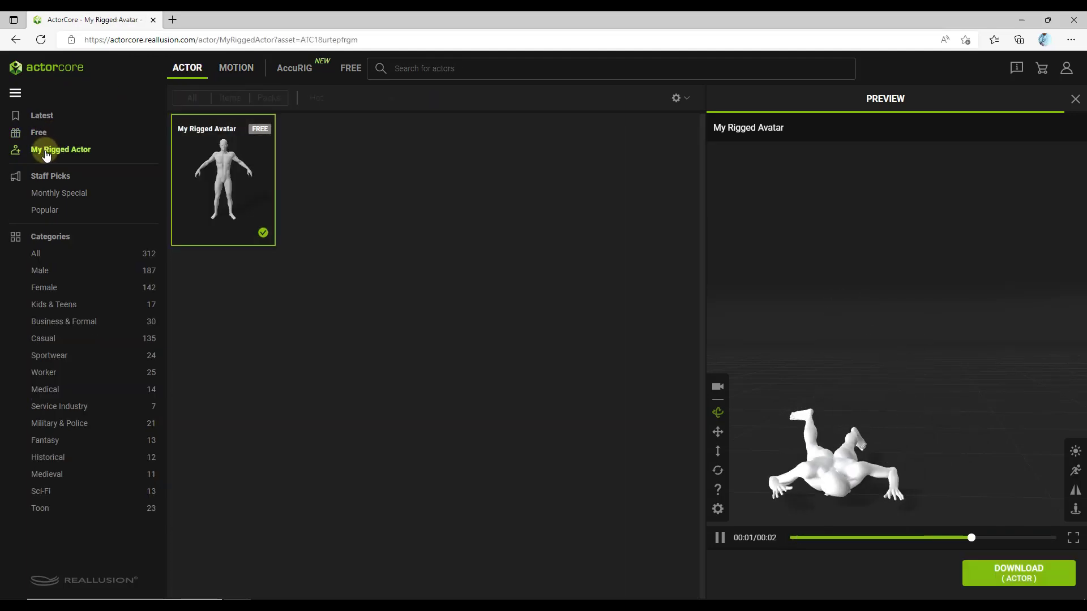
left_click(38, 133)
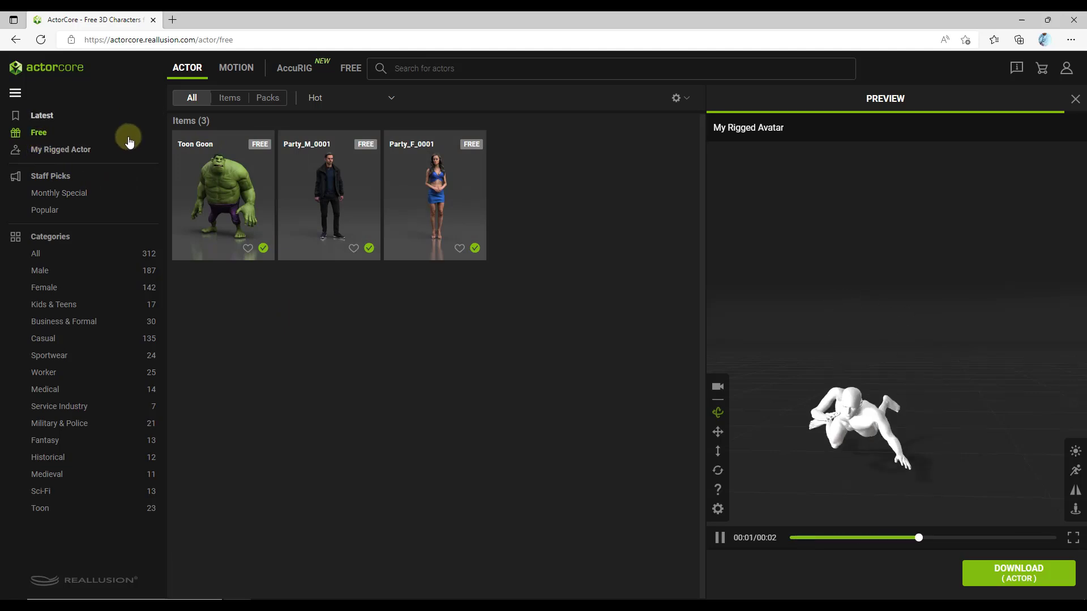
left_click(236, 68)
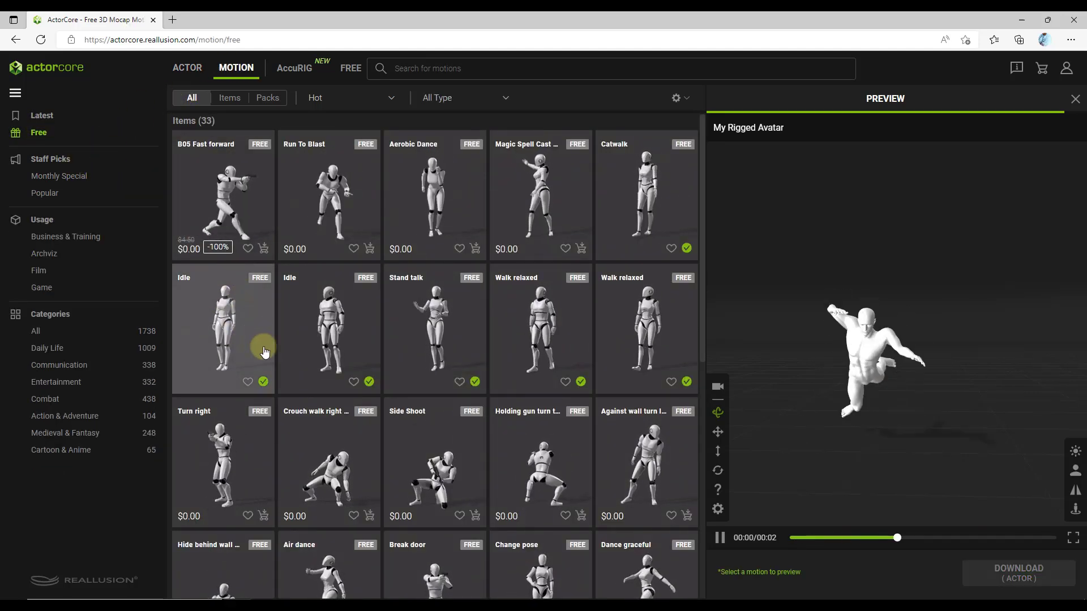
left_click(223, 202)
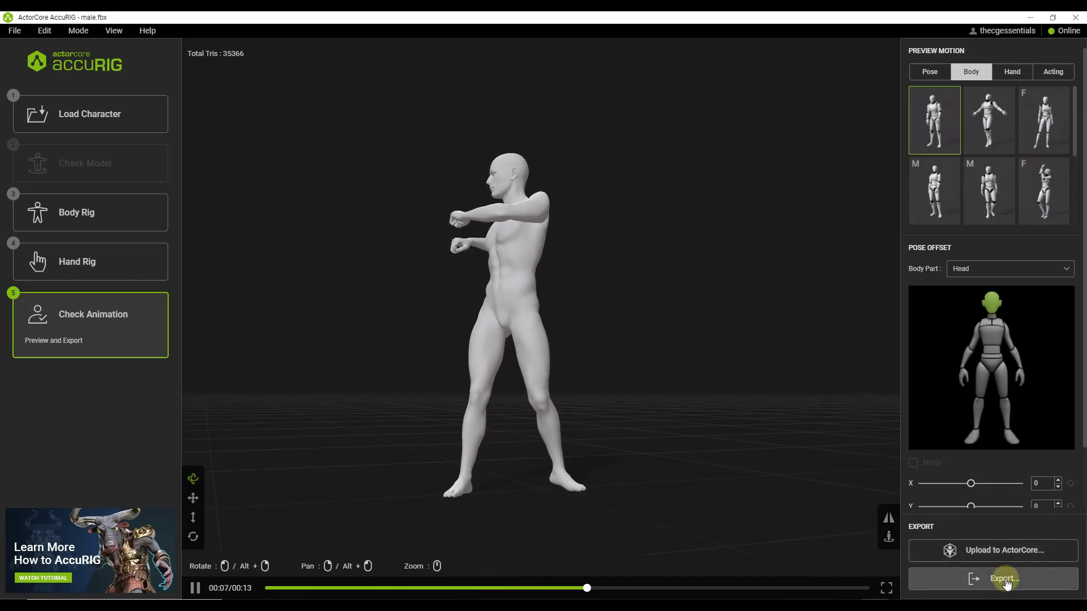
Export as FBX with Blender as the target application.
left_click(1005, 579)
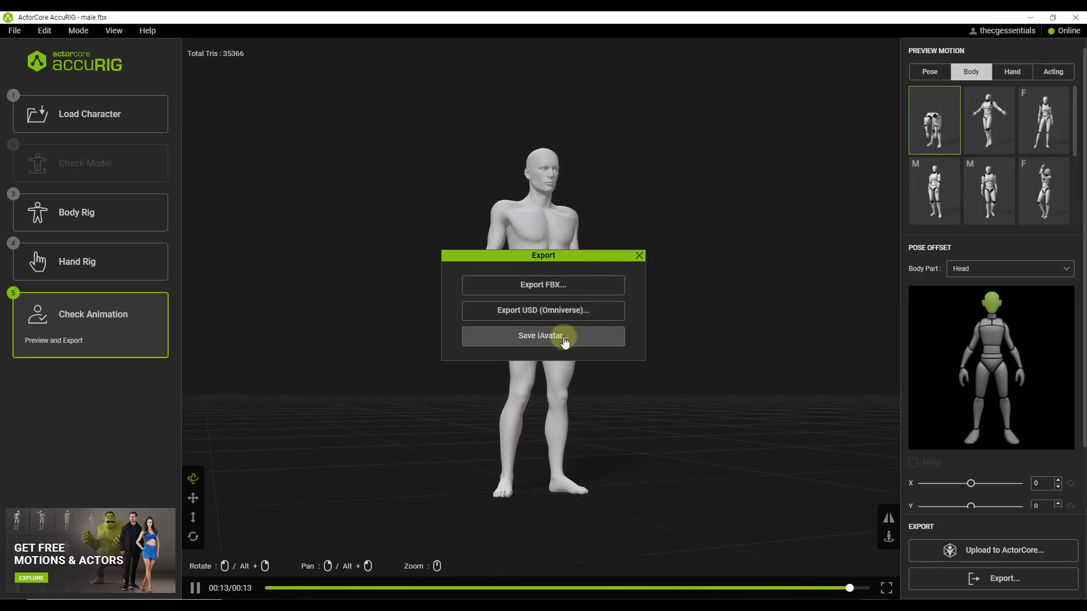
left_click(543, 284)
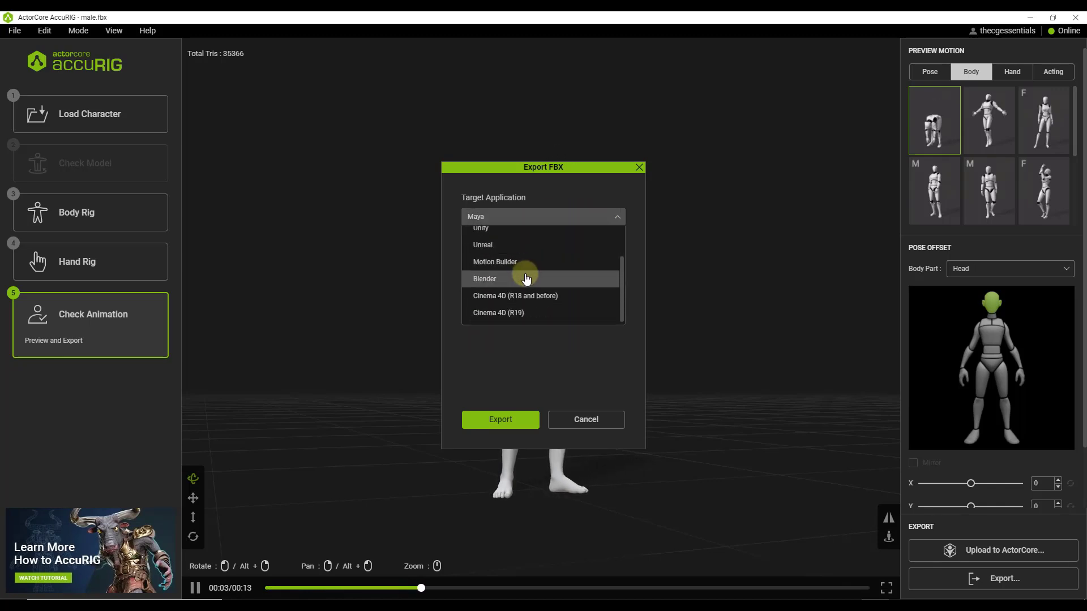
left_click(485, 278)
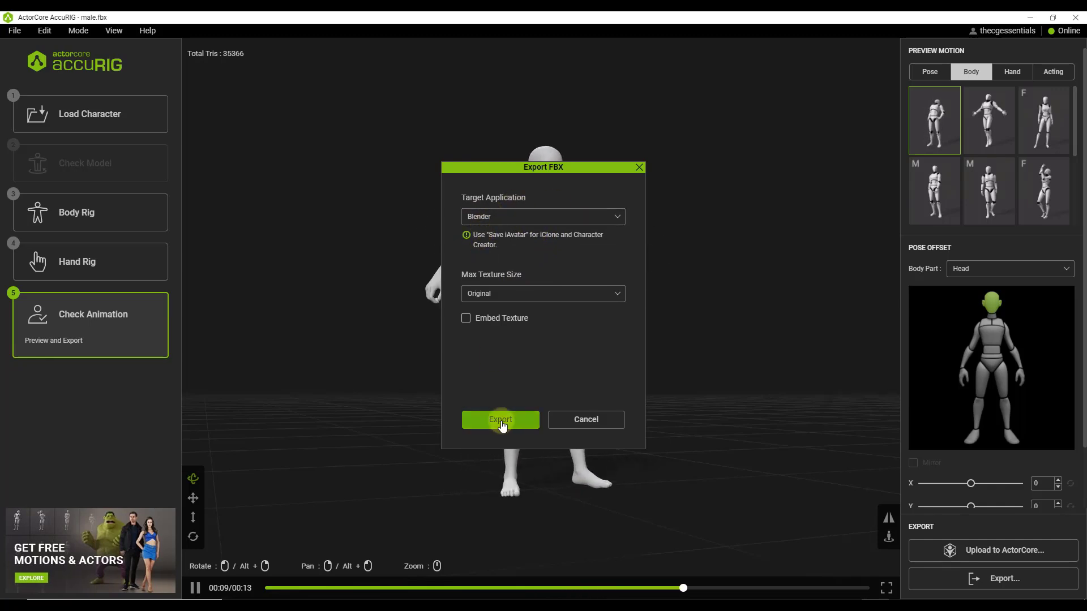
left_click(500, 419)
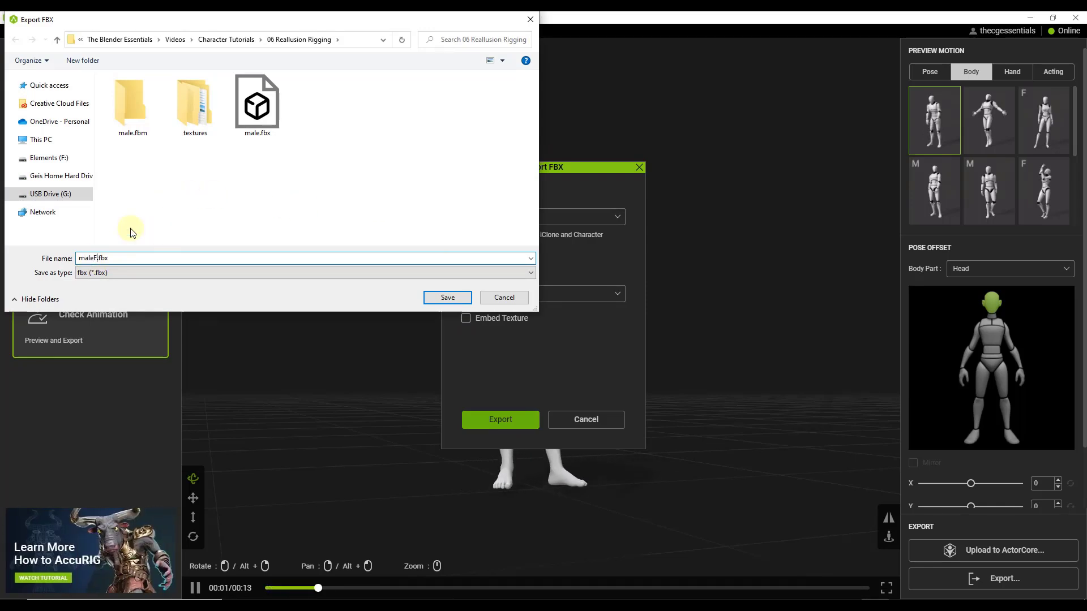
Save the rigged male FBX into the 06 Reallusion Rigging folder.
left_click(448, 298)
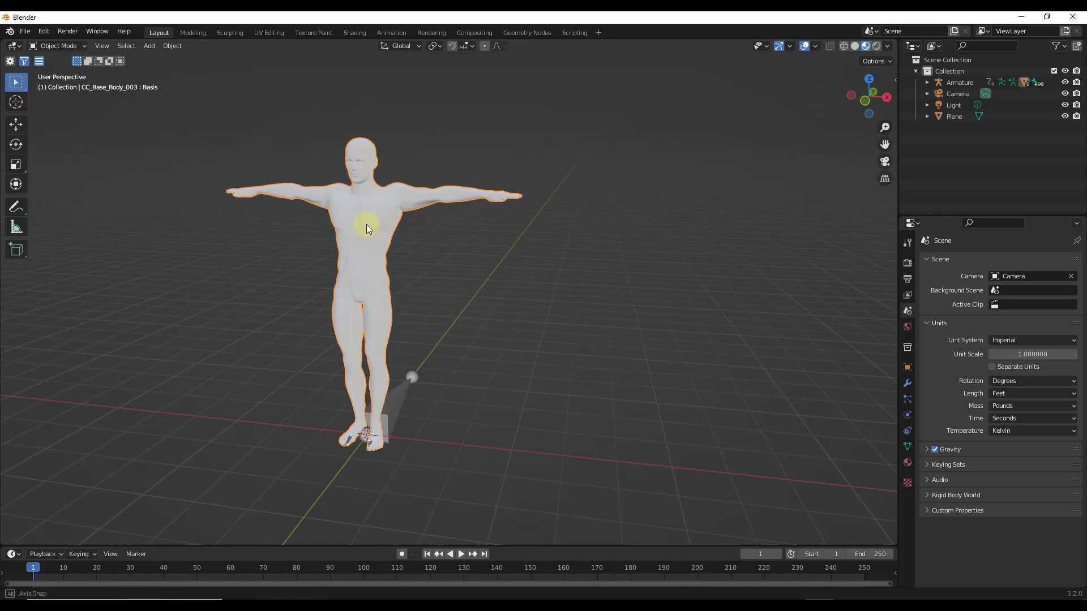
Inspect the imported armature in Pose Mode and its meshes, then show the ARP sidebar tools.
left_click(59, 46)
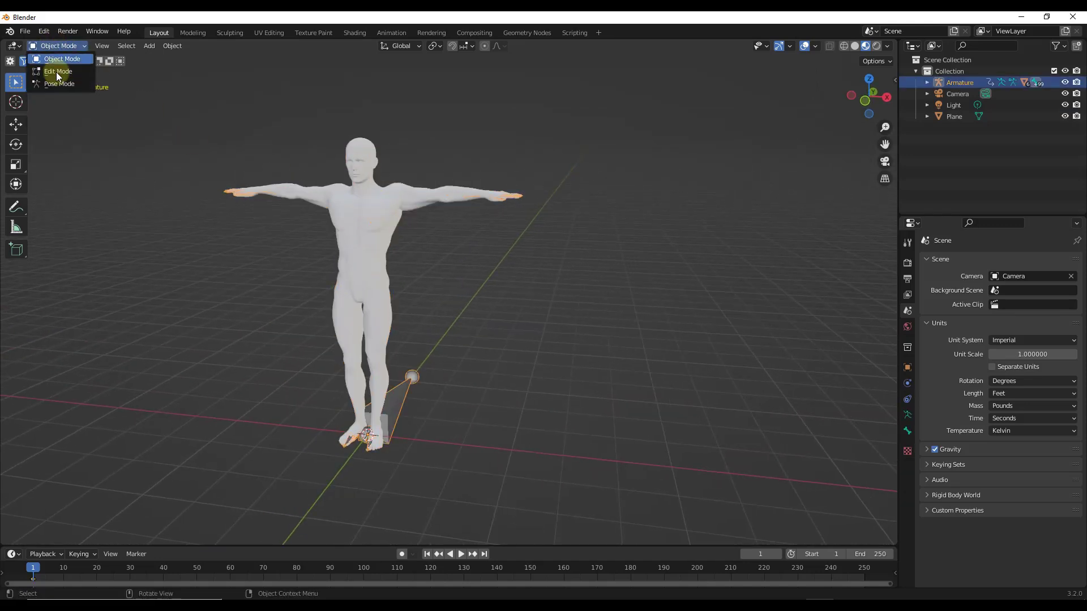
left_click(59, 84)
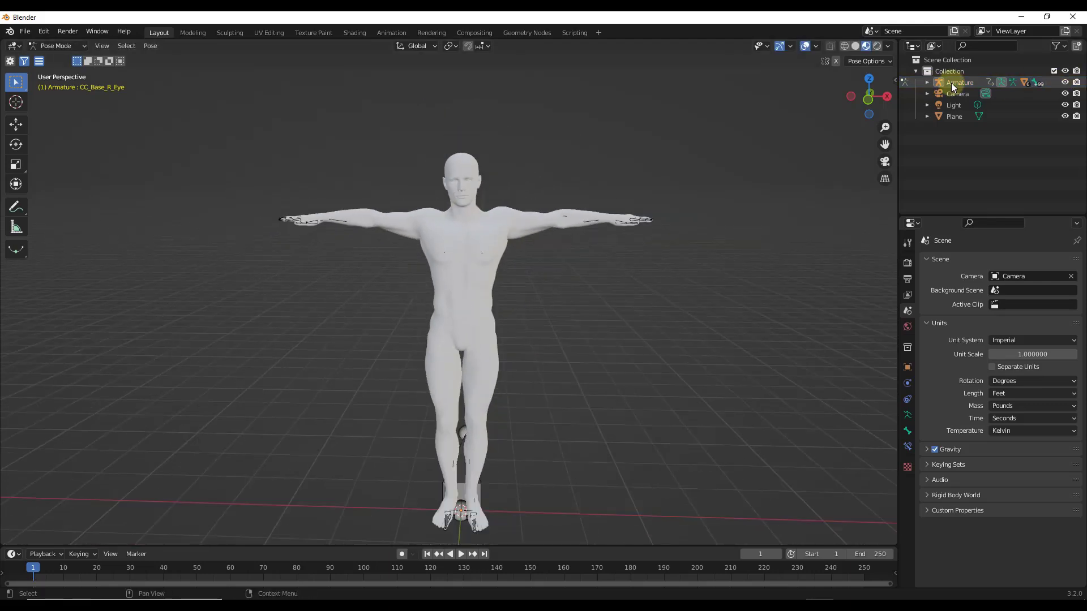
left_click(928, 81)
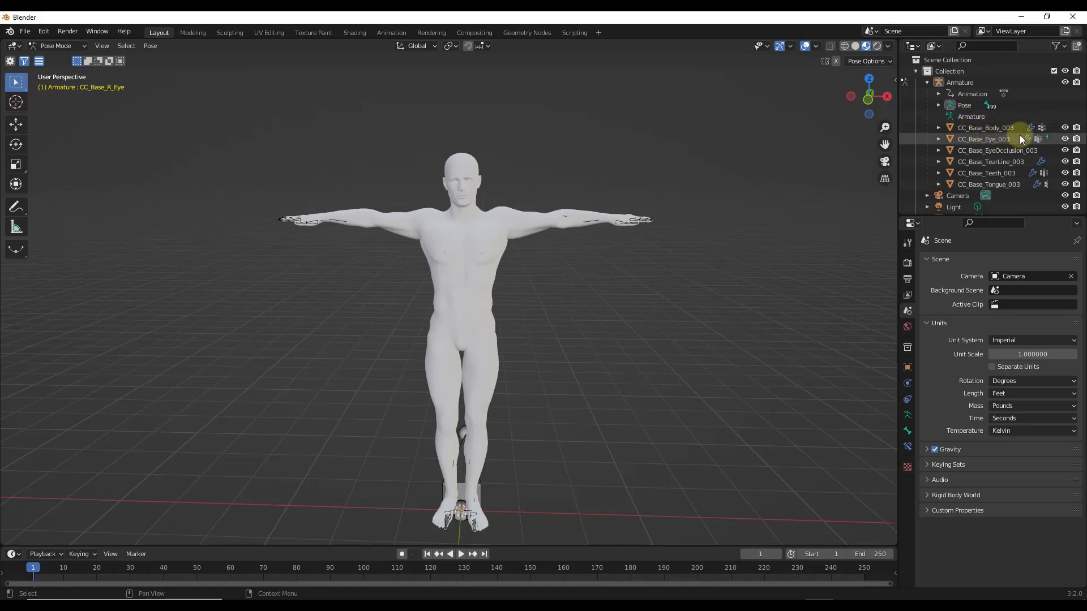
left_click(1065, 128)
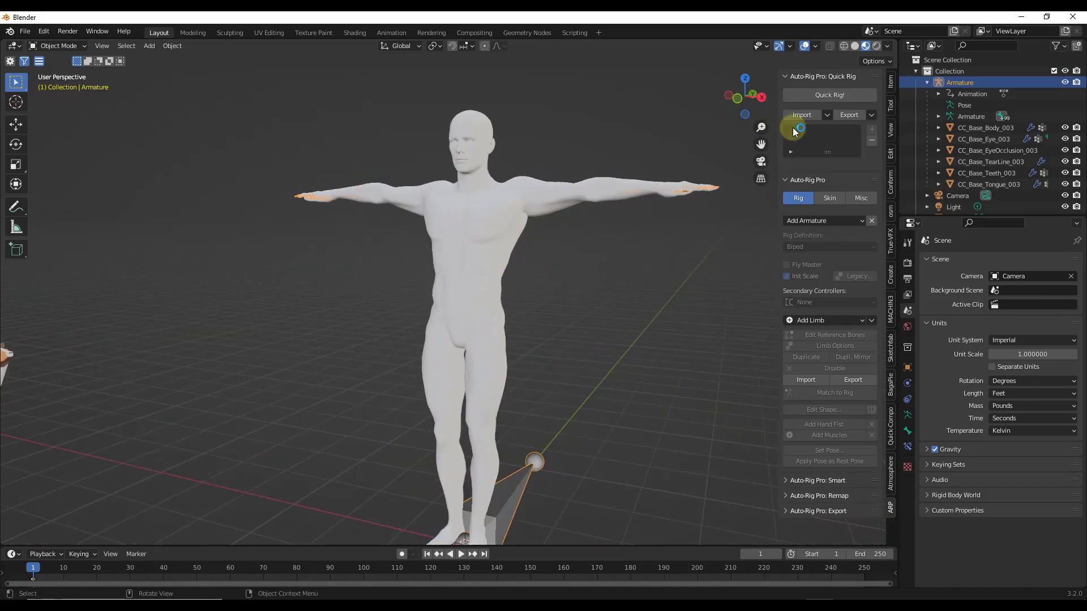
Load the Character Creator + limb preset, clearing the current limb setup.
left_click(848, 115)
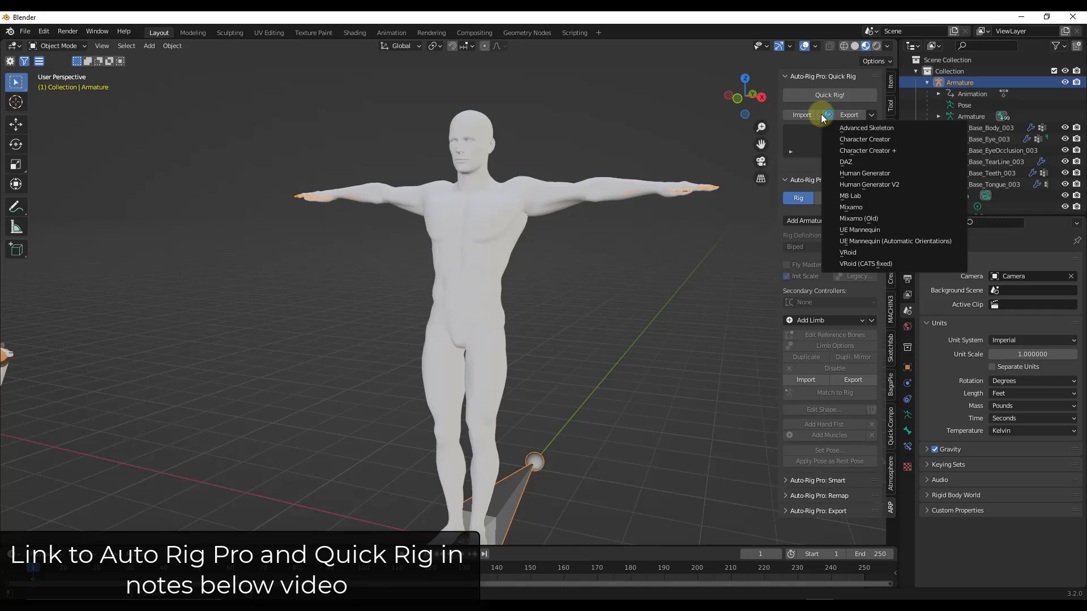
mouse_move(878, 155)
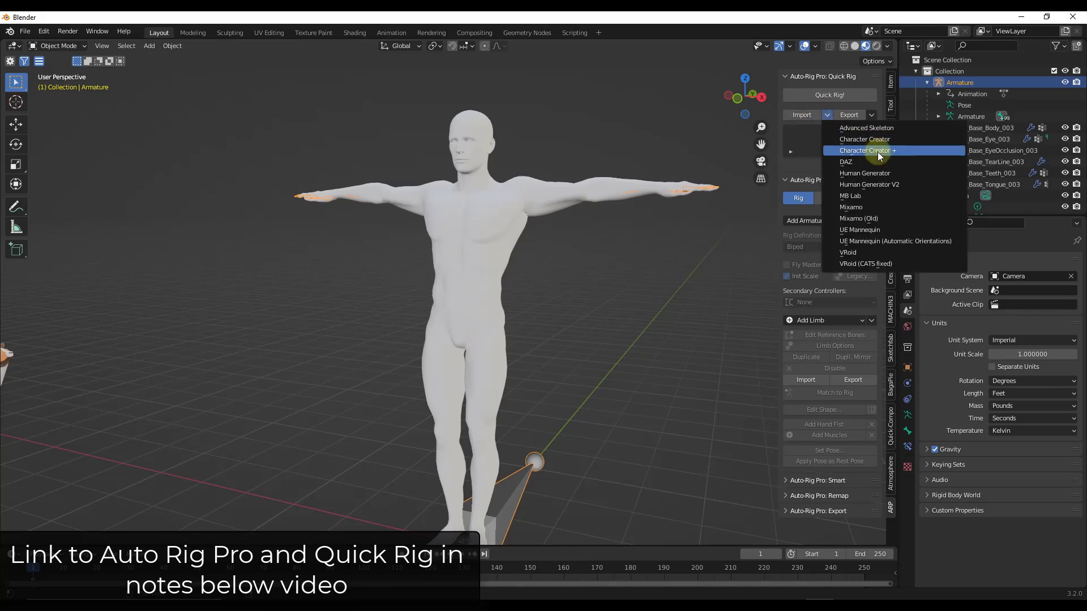
left_click(865, 151)
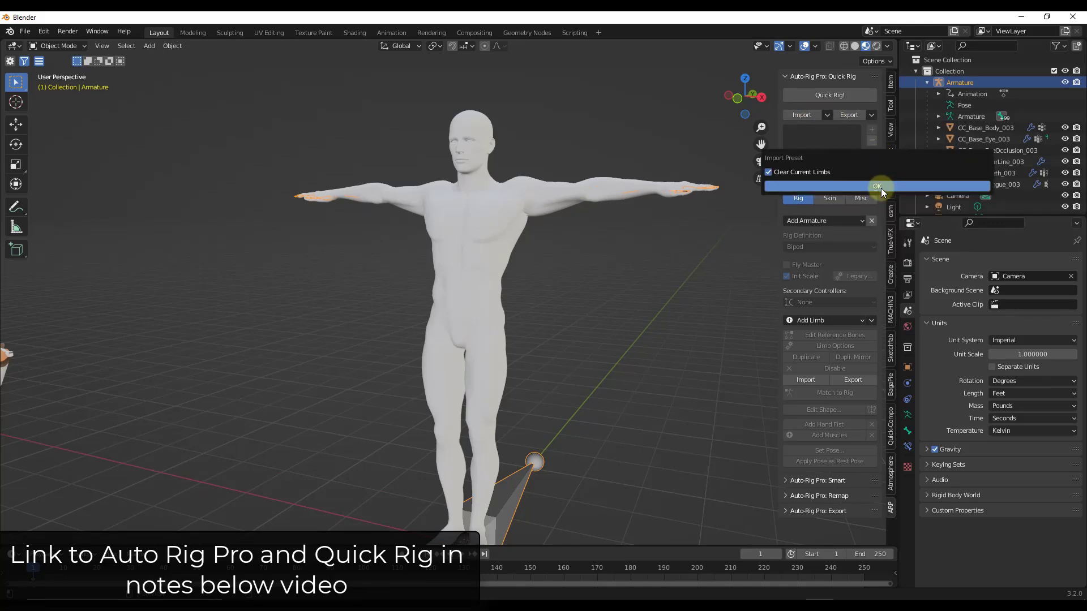
left_click(876, 186)
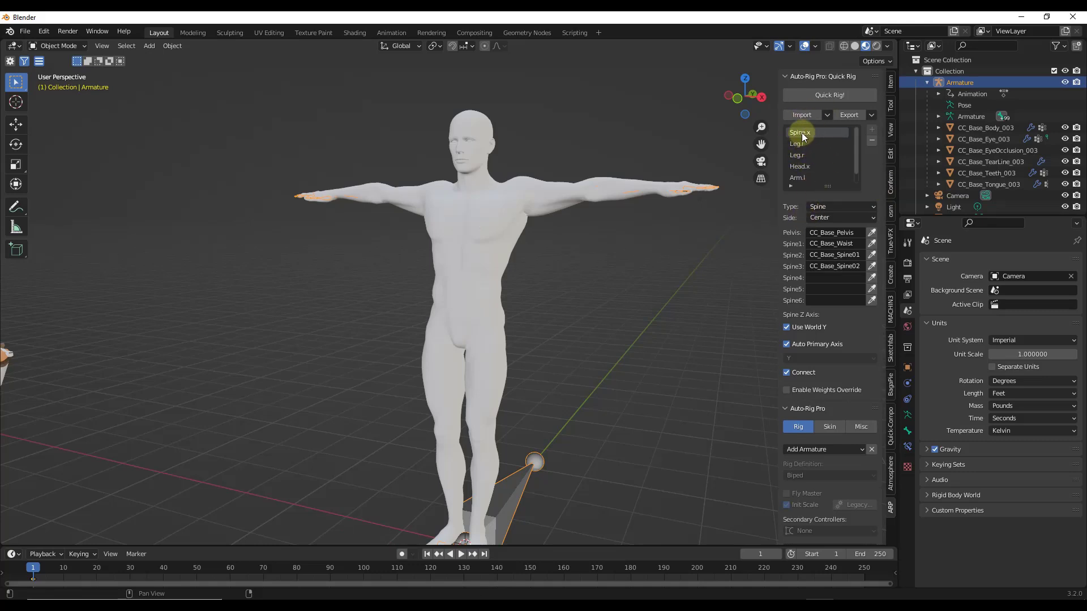
mouse_move(813, 181)
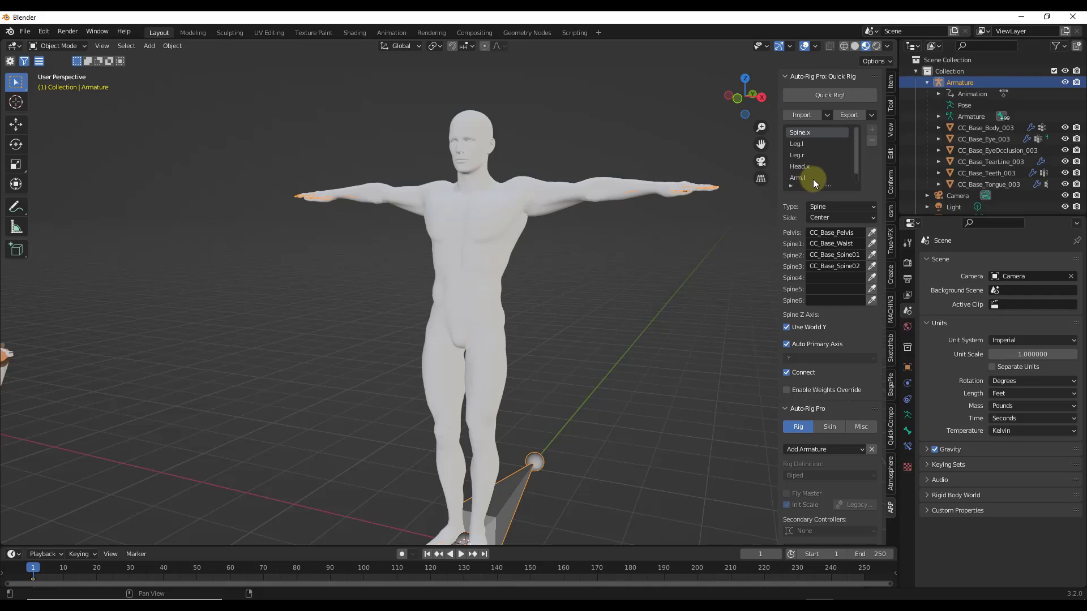
mouse_move(829, 95)
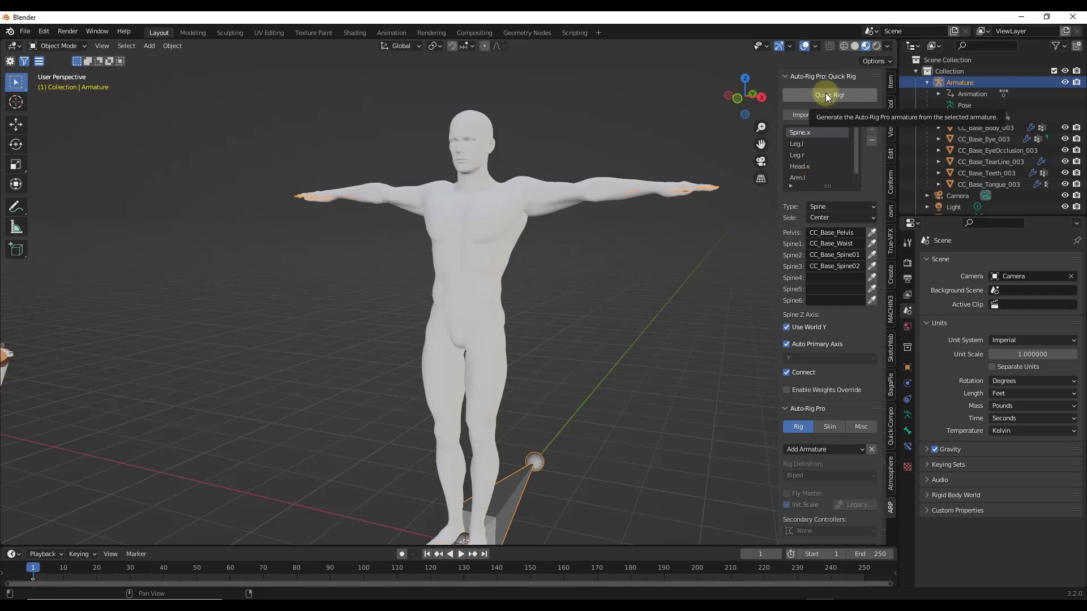
Generate the Auto-Rig Pro control rig with Preserve Volume enabled.
left_click(829, 95)
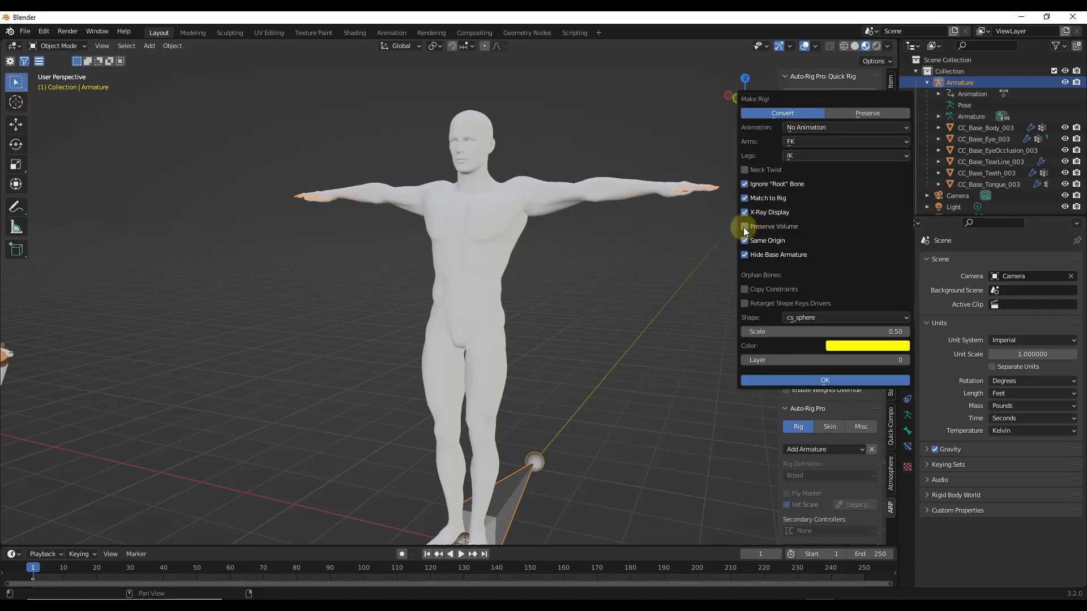
left_click(745, 226)
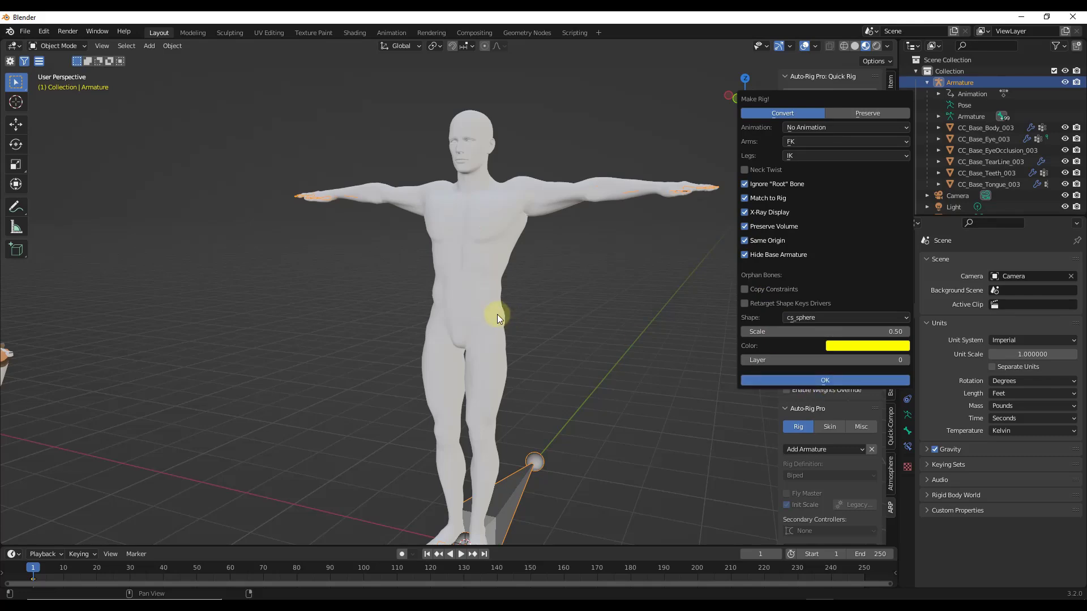
left_click(824, 381)
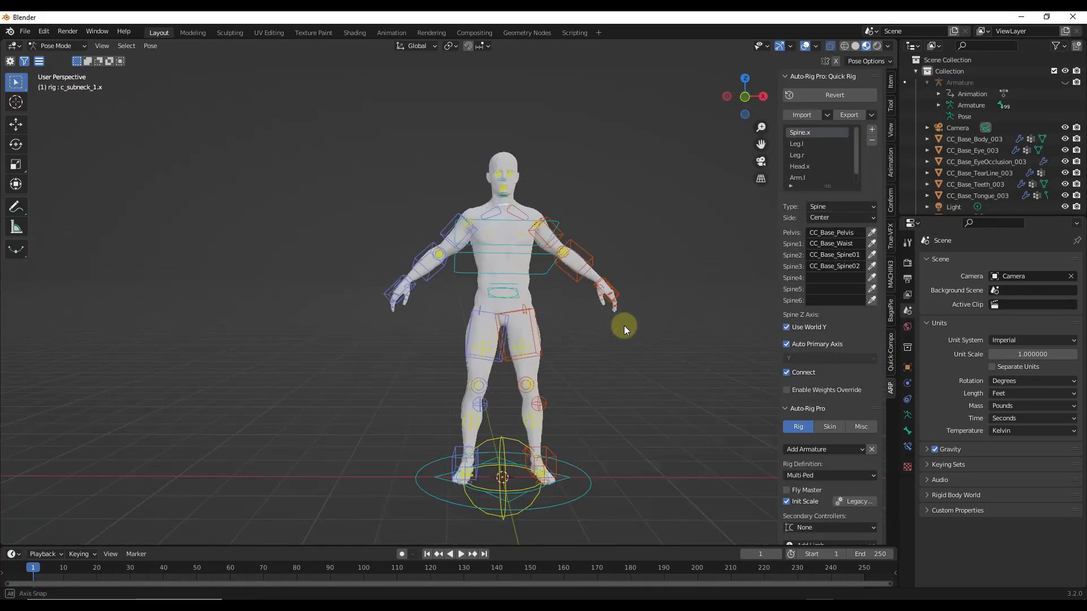
left_click_drag(624, 326, 541, 308)
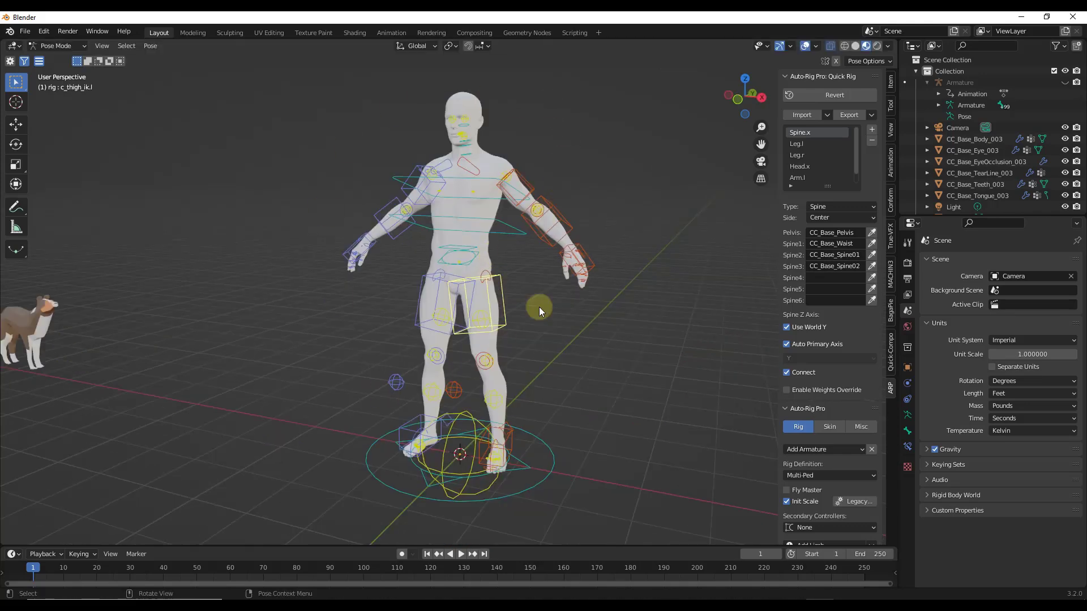
left_click_drag(541, 312, 458, 167)
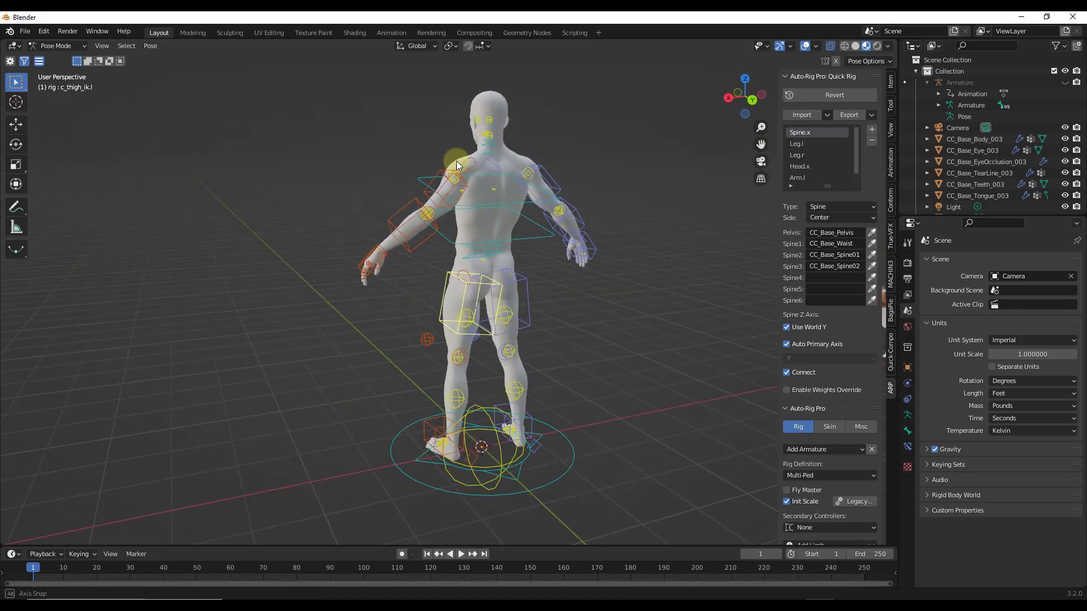